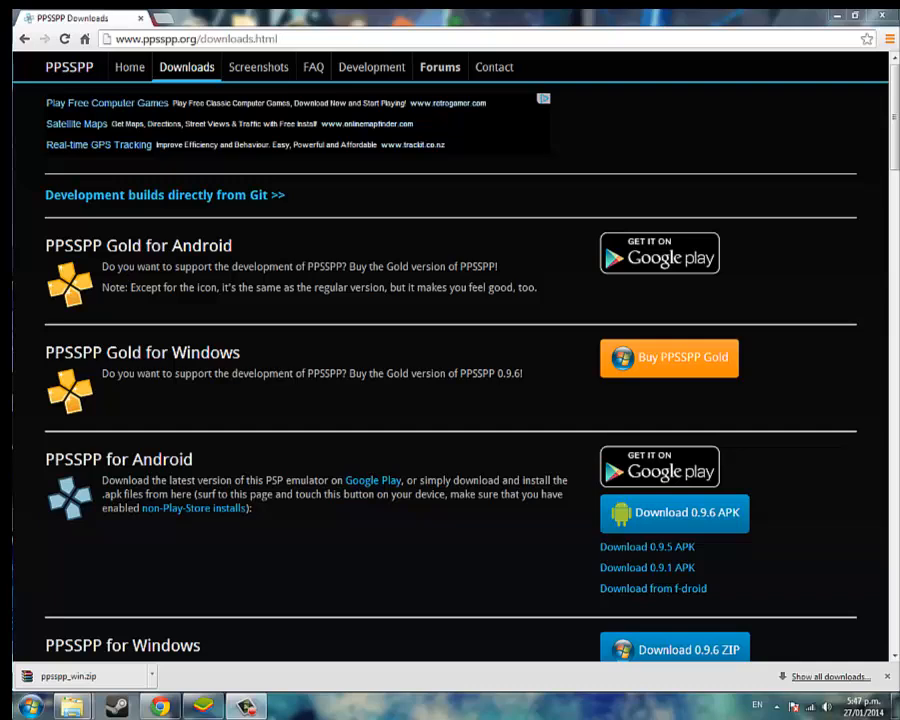
mouse_move(278, 388)
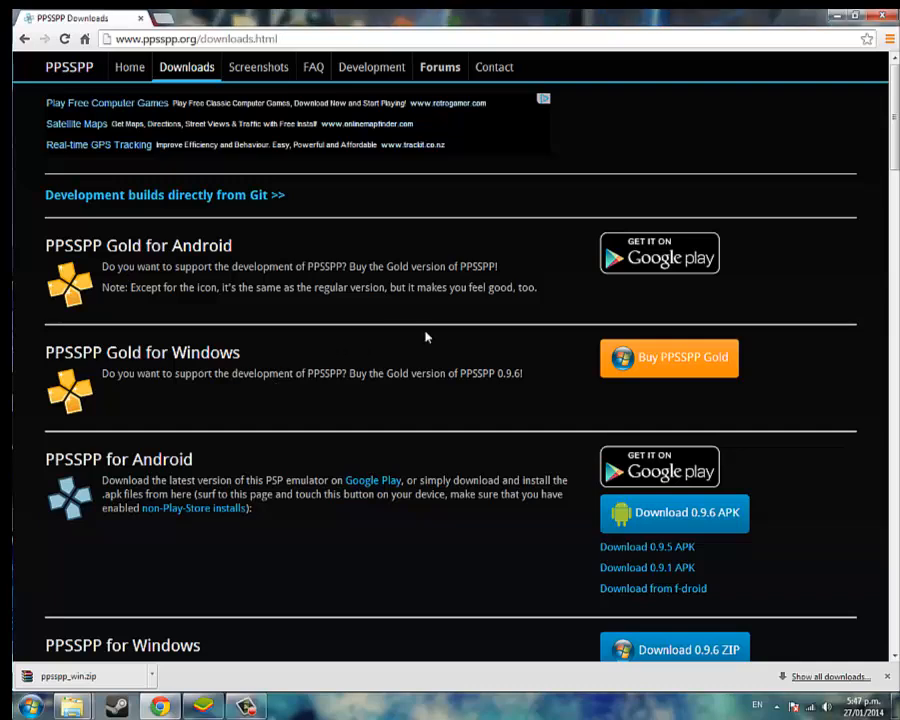
Step: Continue past BlueStacks one-time setup and search Google Play for 'ppss' to reach PPSSPP
scroll("down", 3)
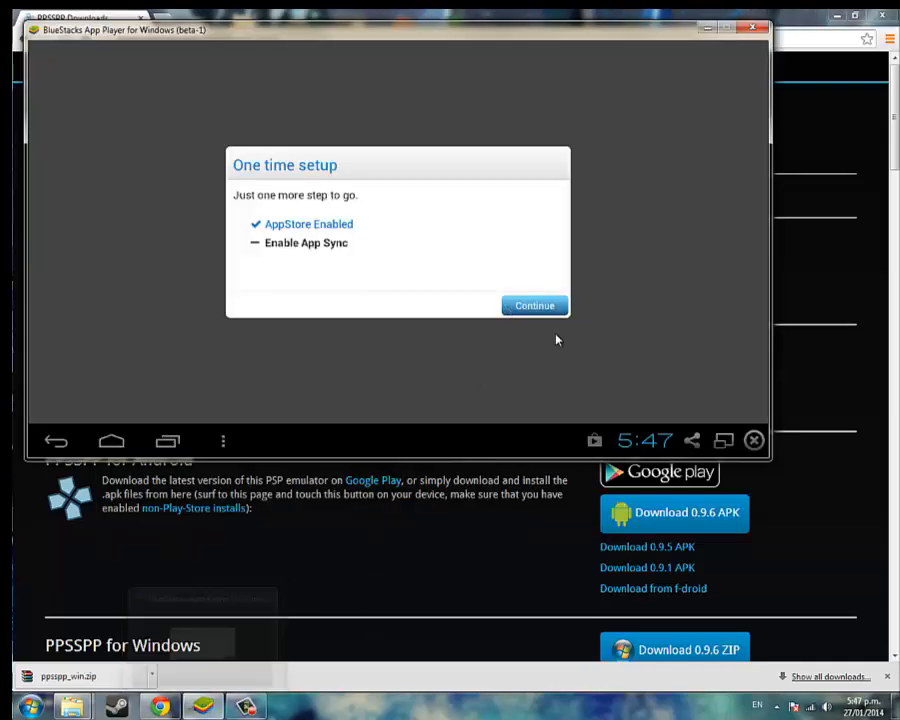
left_click(534, 304)
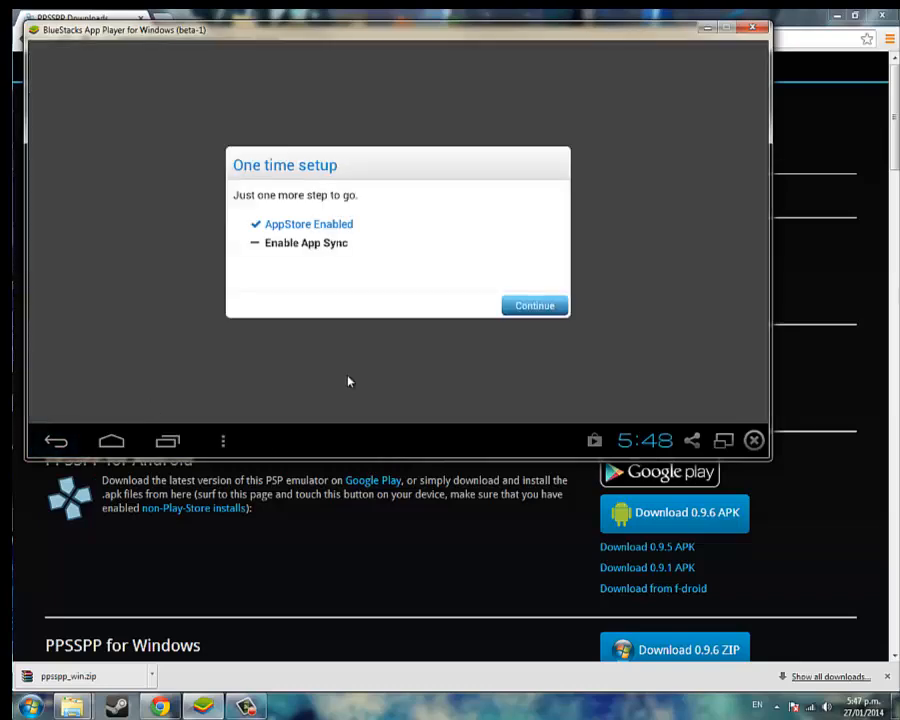
left_click(534, 304)
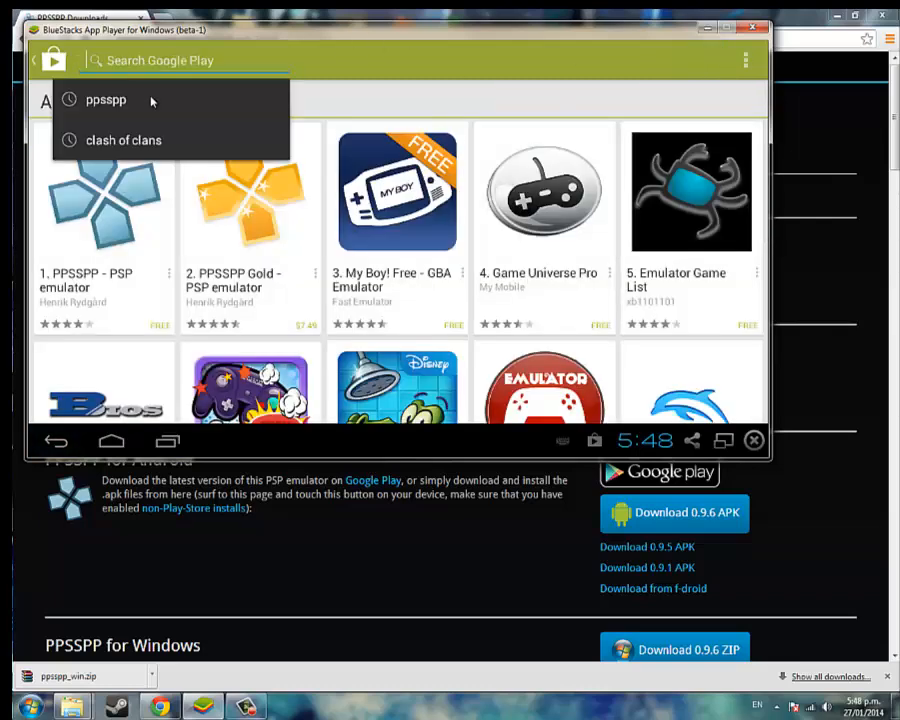
type("ppss")
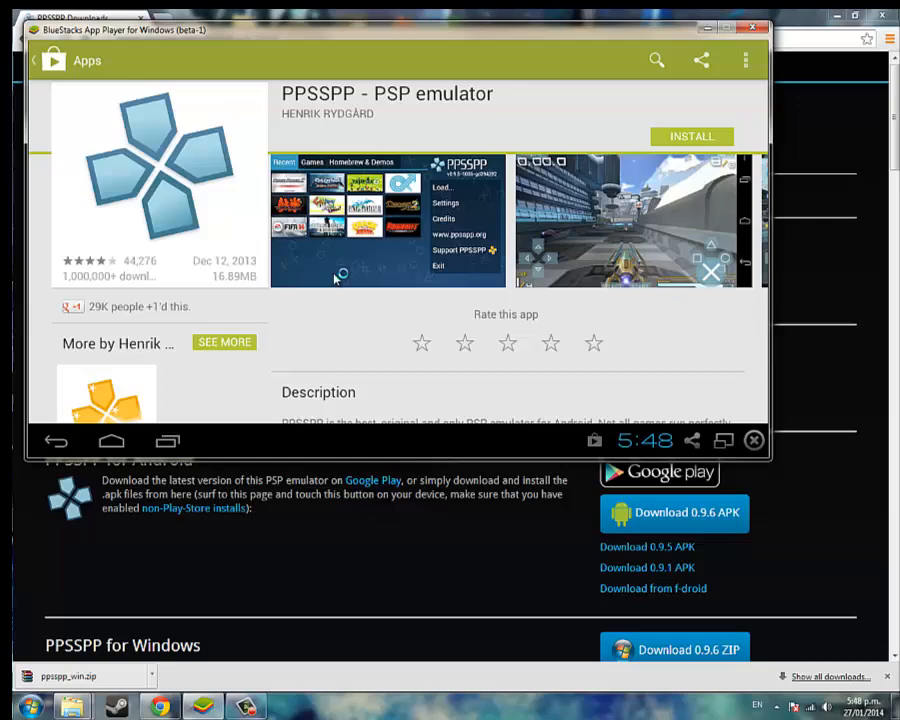
mouse_move(670, 128)
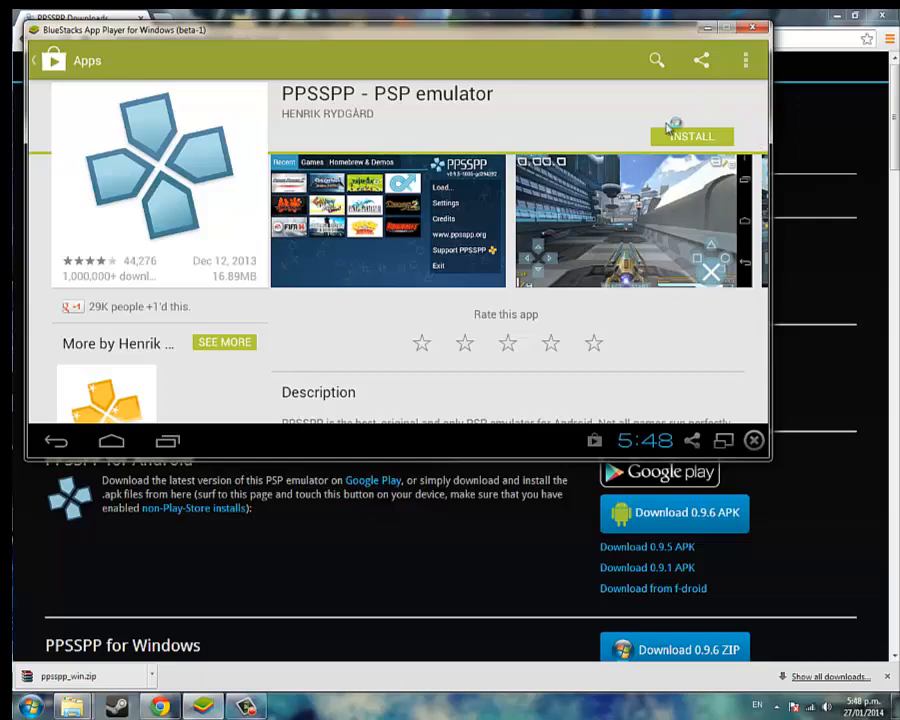
mouse_move(368, 550)
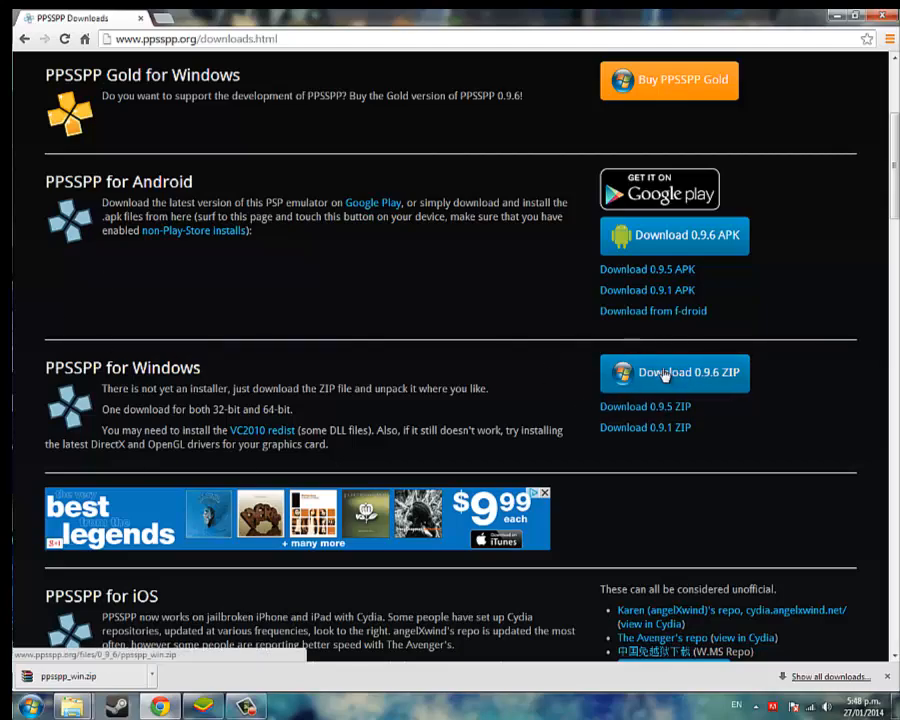
scroll("down", 3)
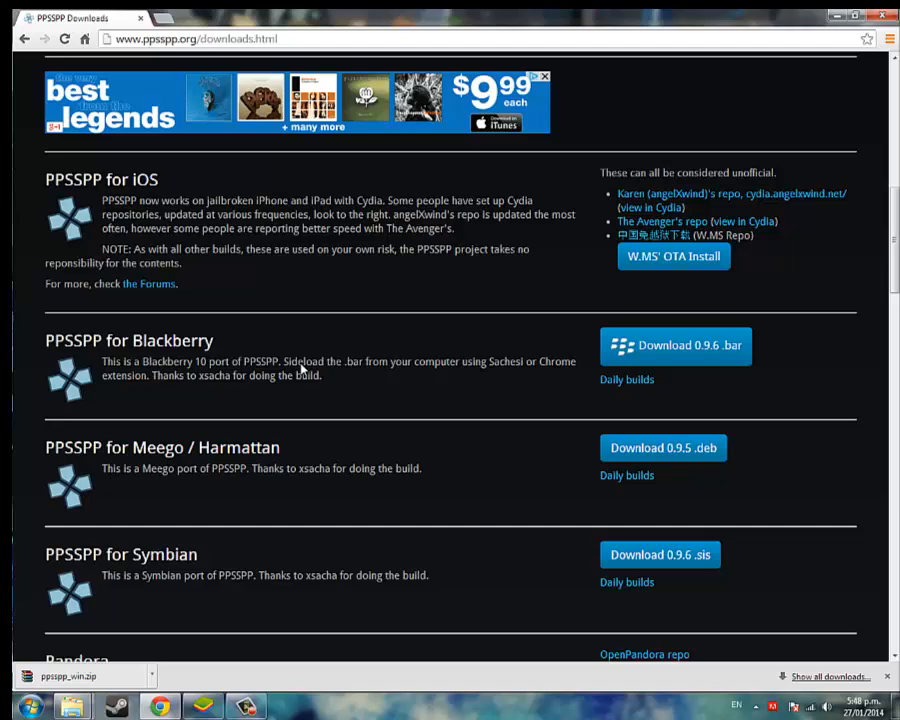
scroll("up", 3)
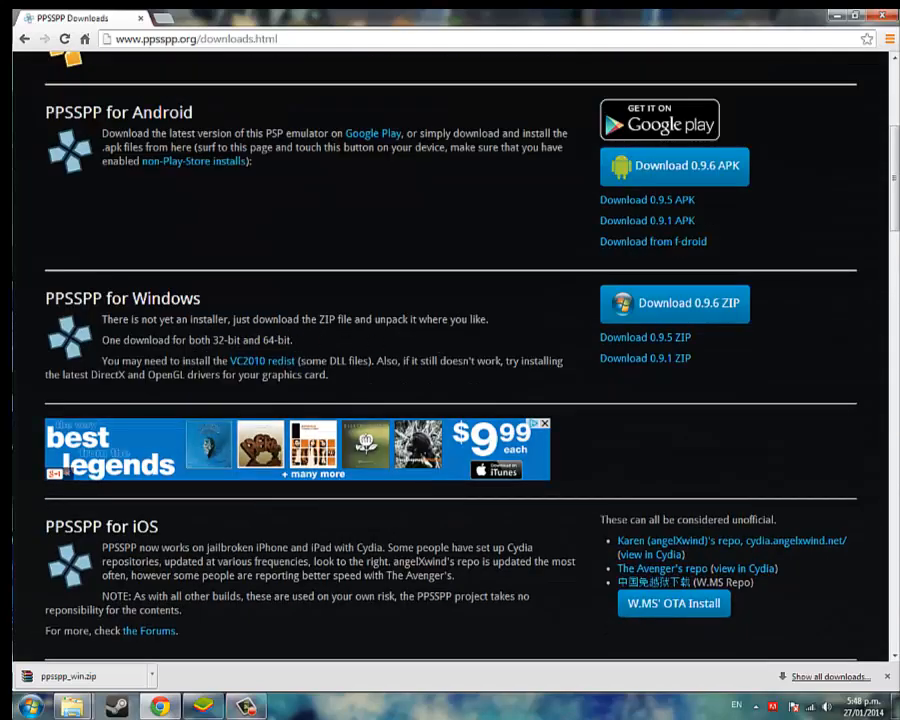
mouse_move(164, 660)
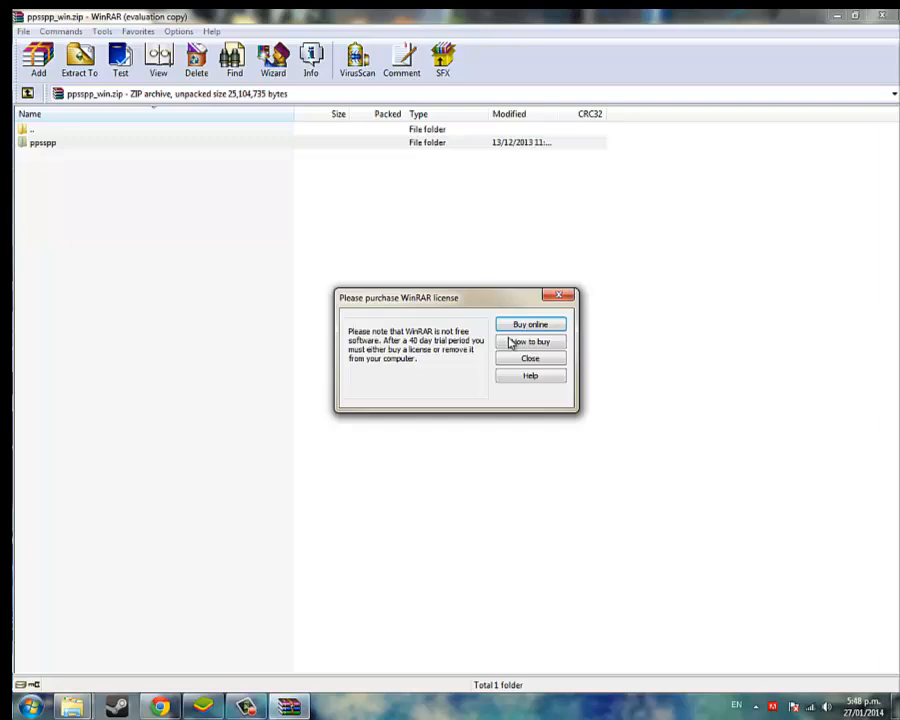
Step: Dismiss the WinRAR license reminder and extract the ppsspp folder into the PSP folder
left_click(530, 358)
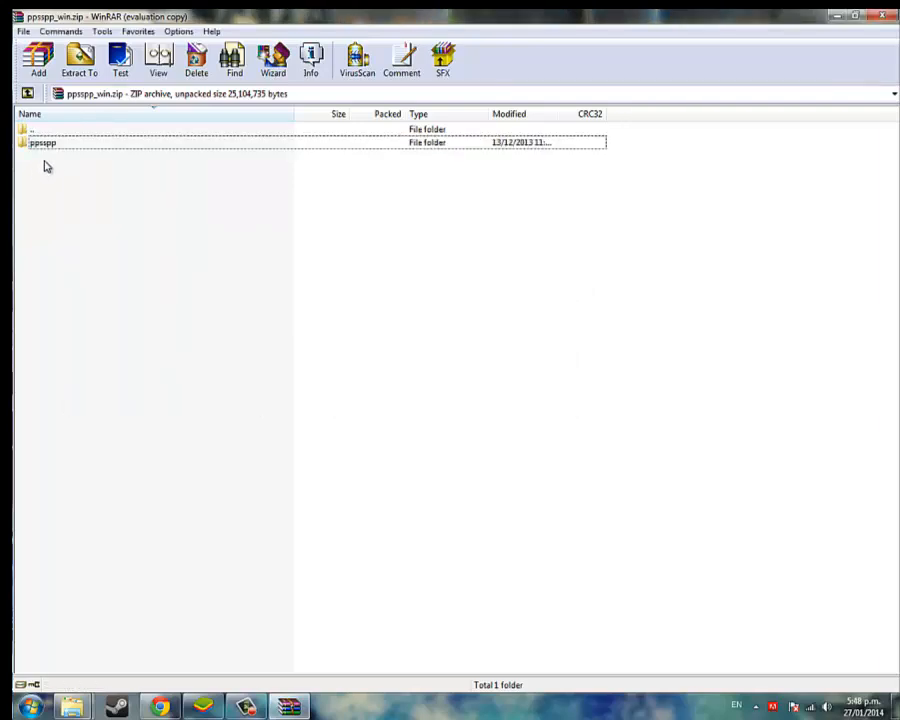
left_click(80, 58)
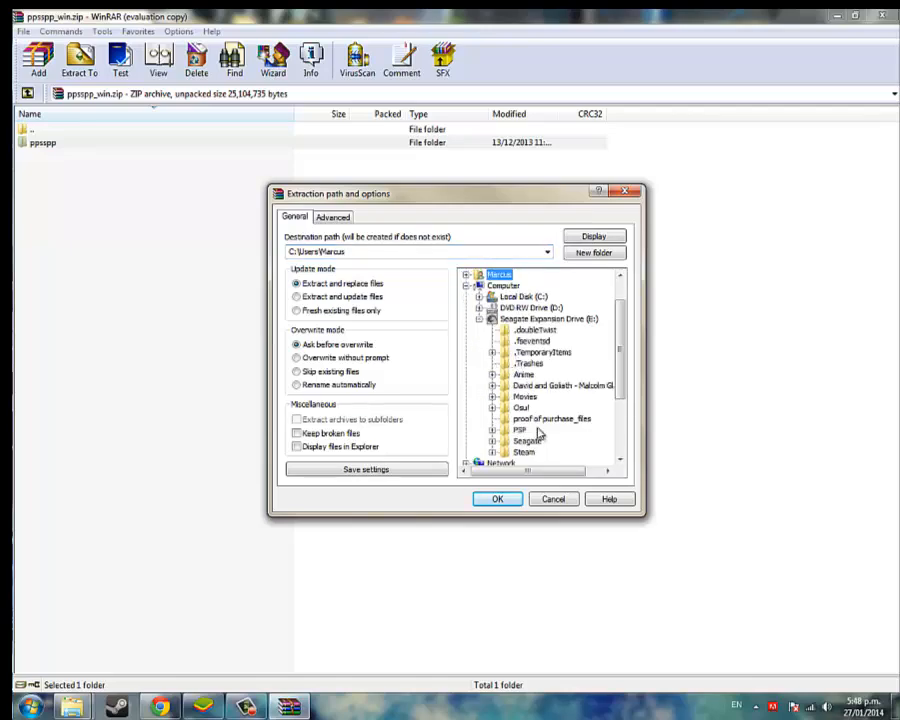
left_click(496, 500)
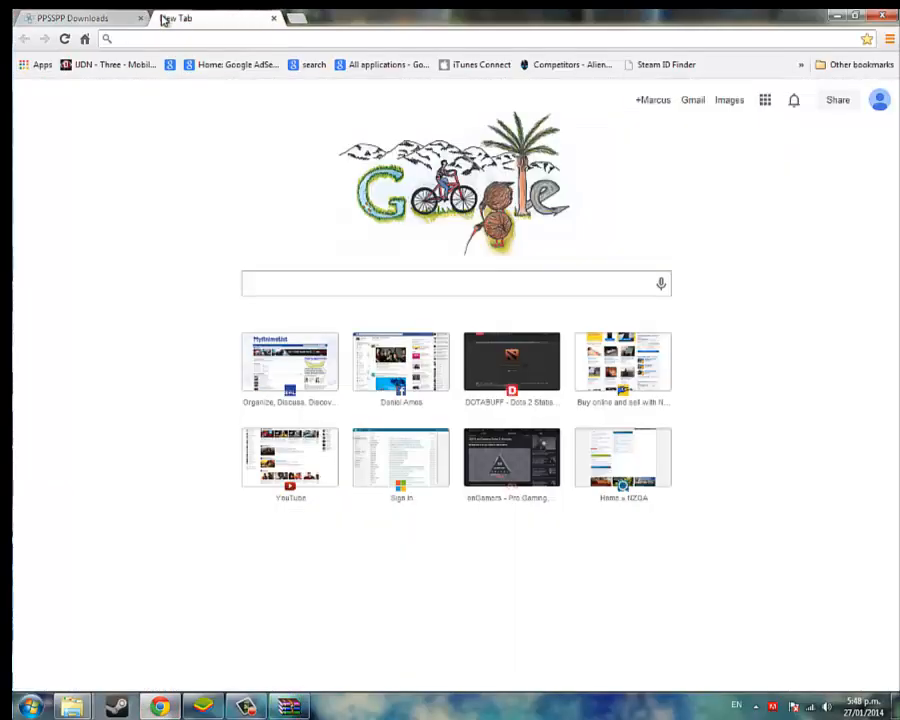
Step: Go to emuparadise.me and scroll down to the Sony PlayStation Portable ISOs link
type("emuparadise.me")
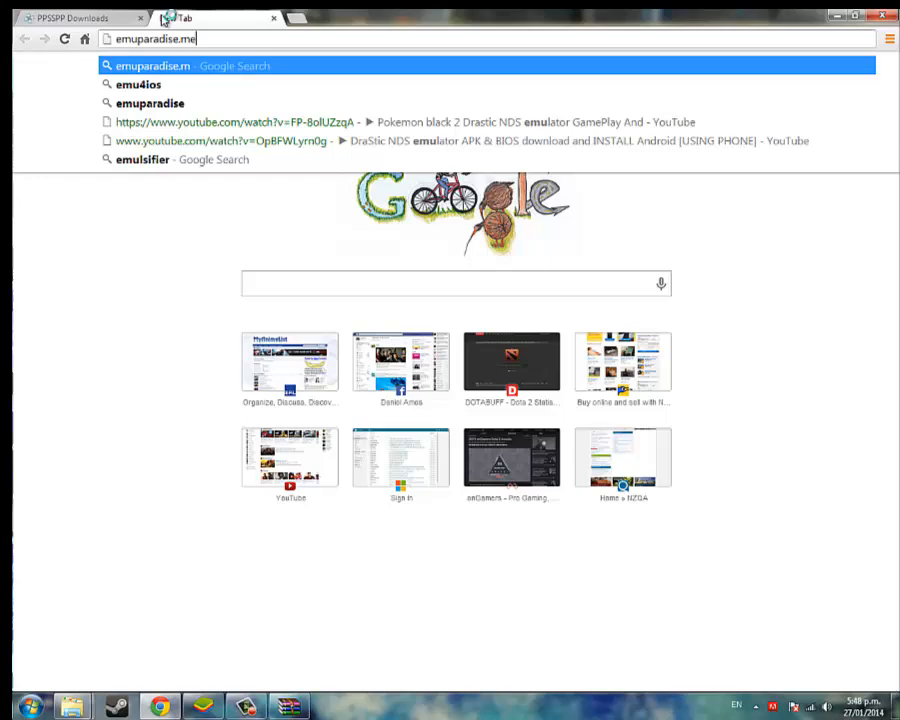
key("Return")
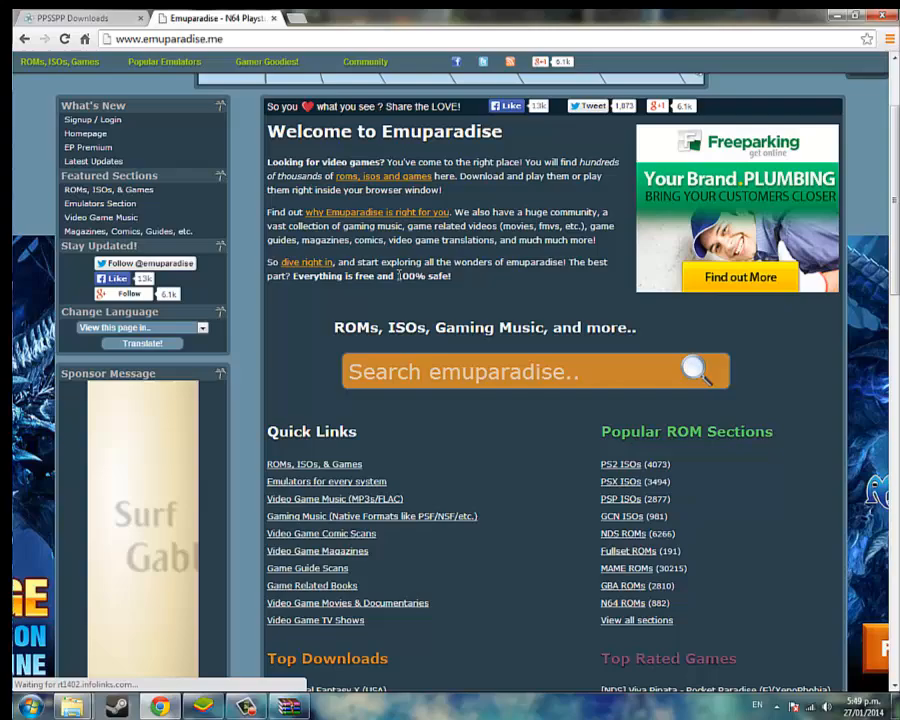
scroll("down", 3)
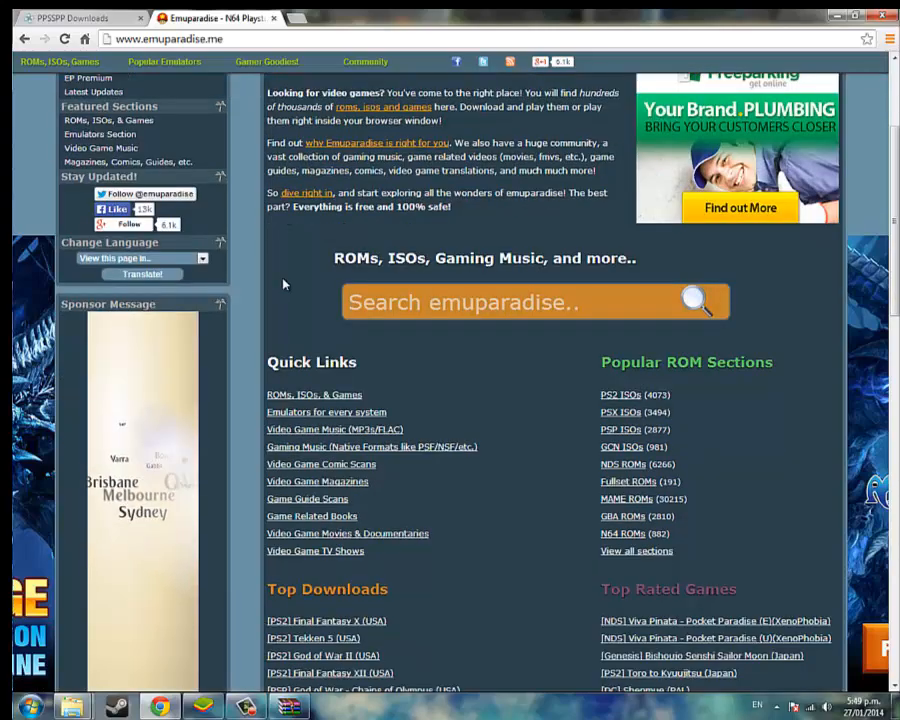
scroll("down", 3)
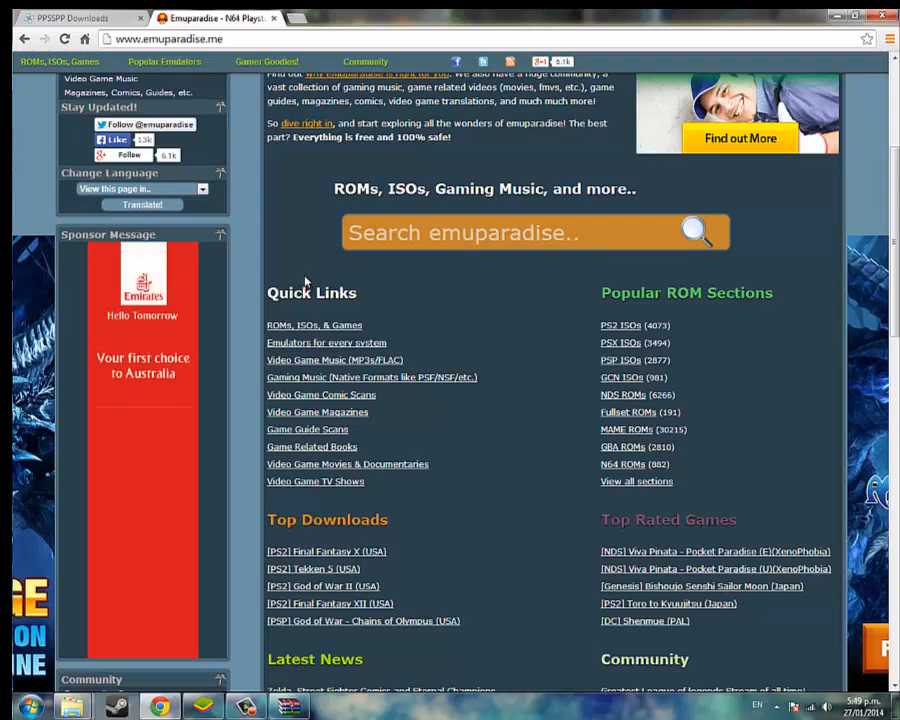
scroll("down", 3)
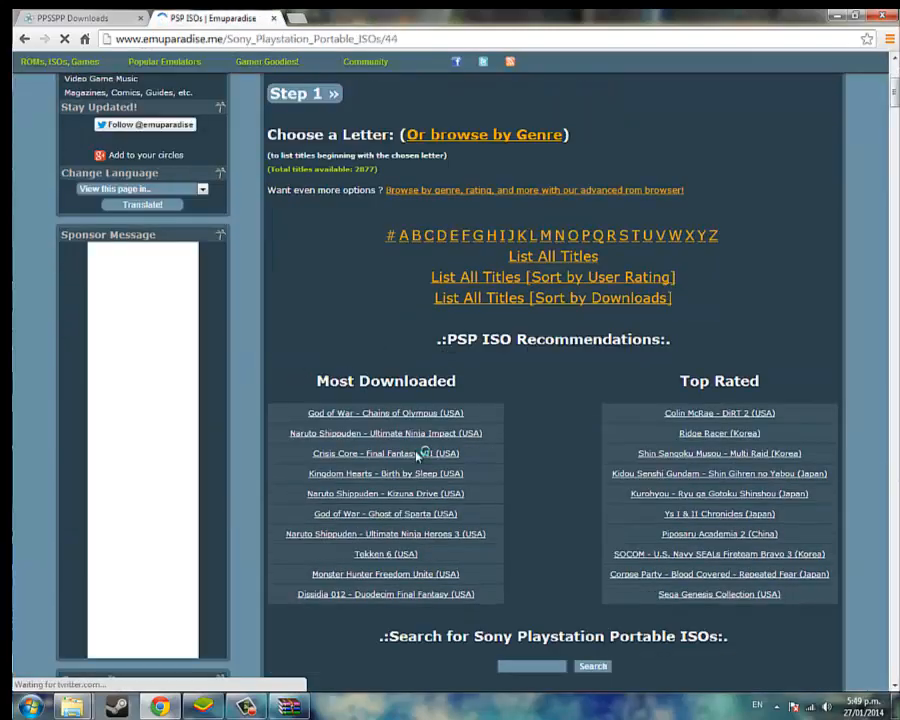
scroll("down", 3)
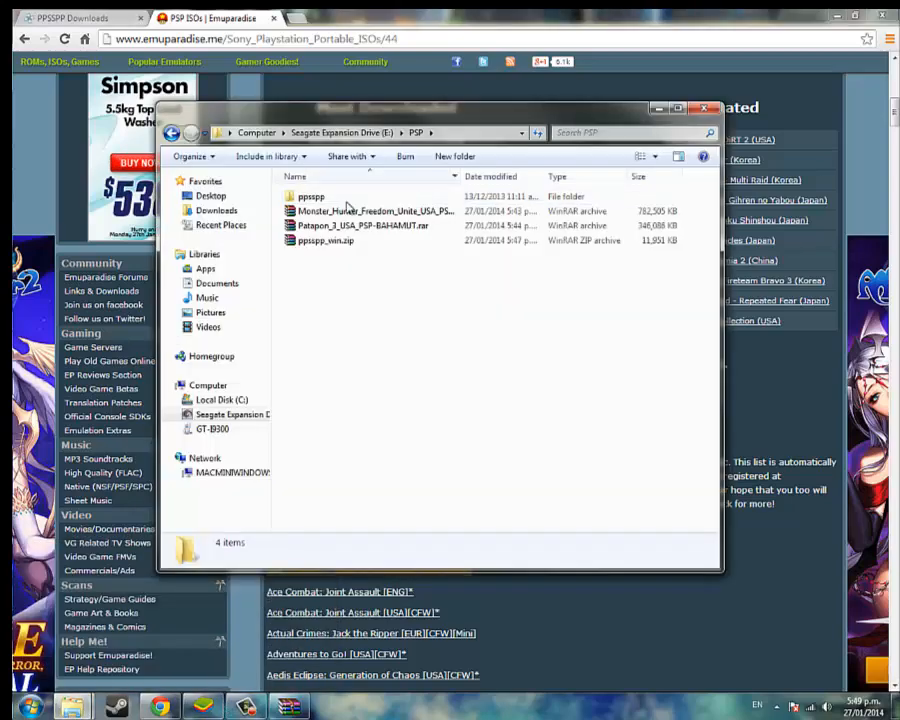
Step: Check the game archives, then run PPSSPPWindows64.exe and acknowledge its incompatibility error
left_click(376, 212)
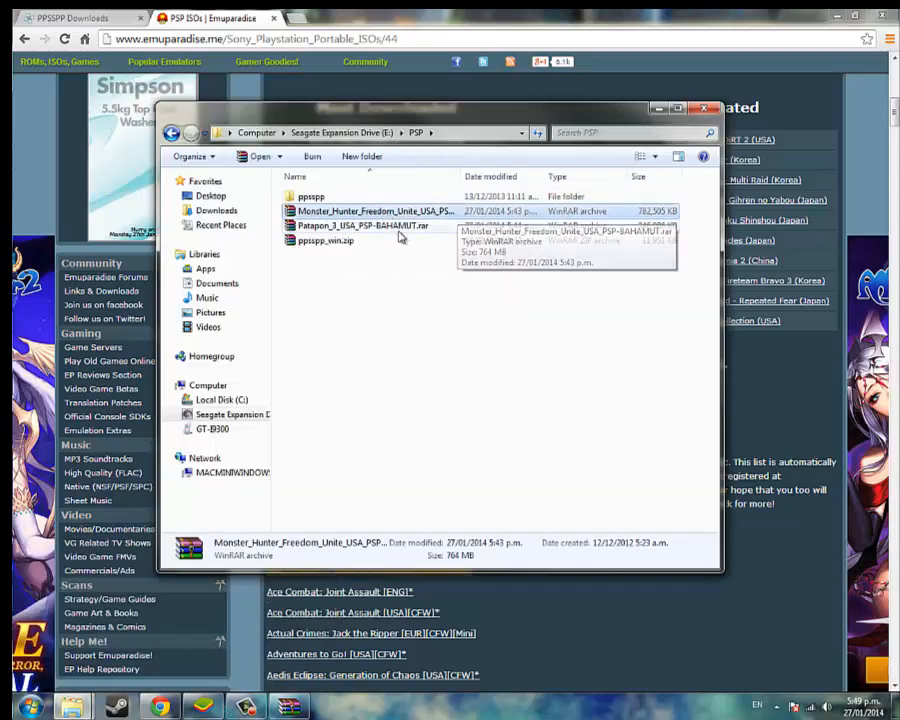
left_click(364, 224)
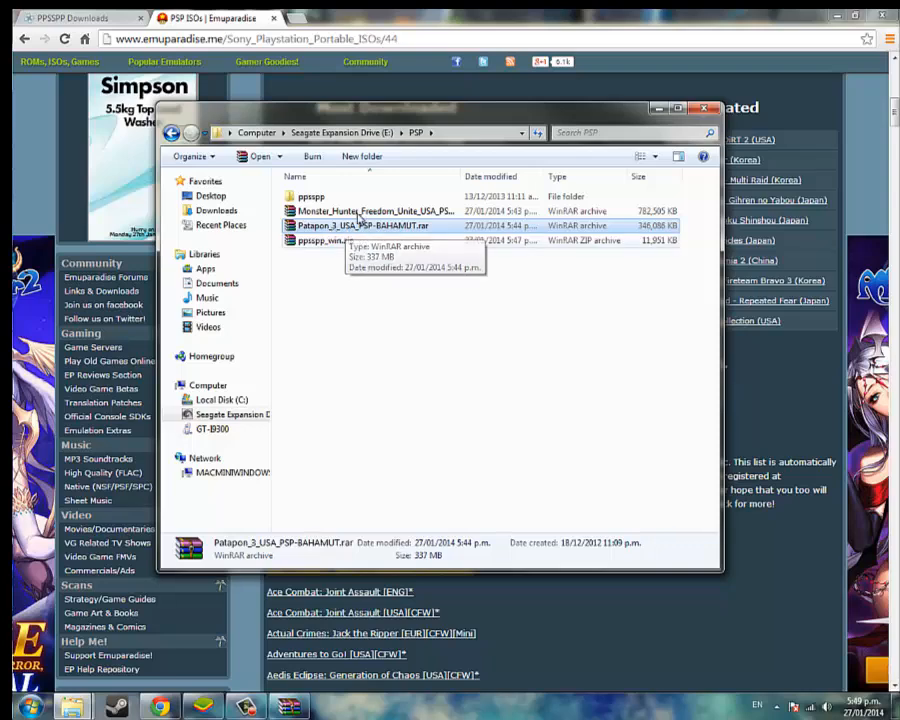
double_click(310, 196)
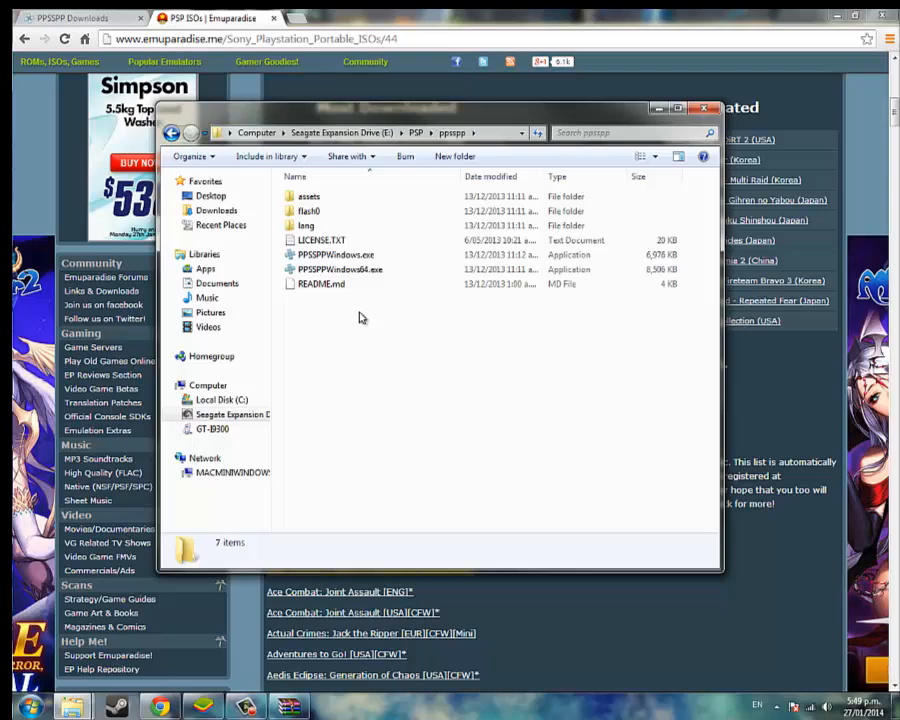
mouse_move(340, 256)
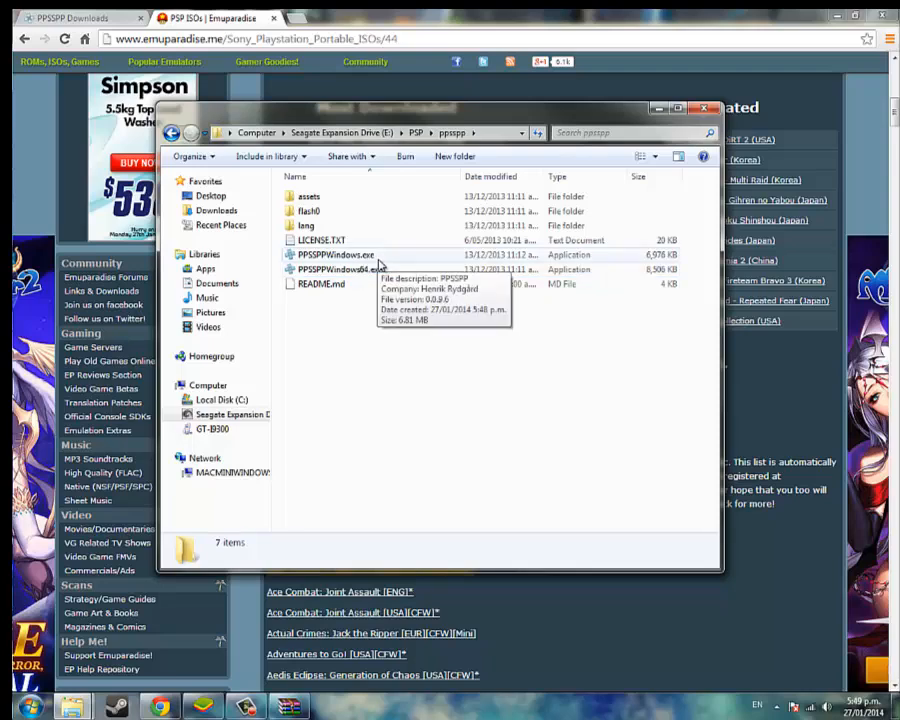
double_click(340, 268)
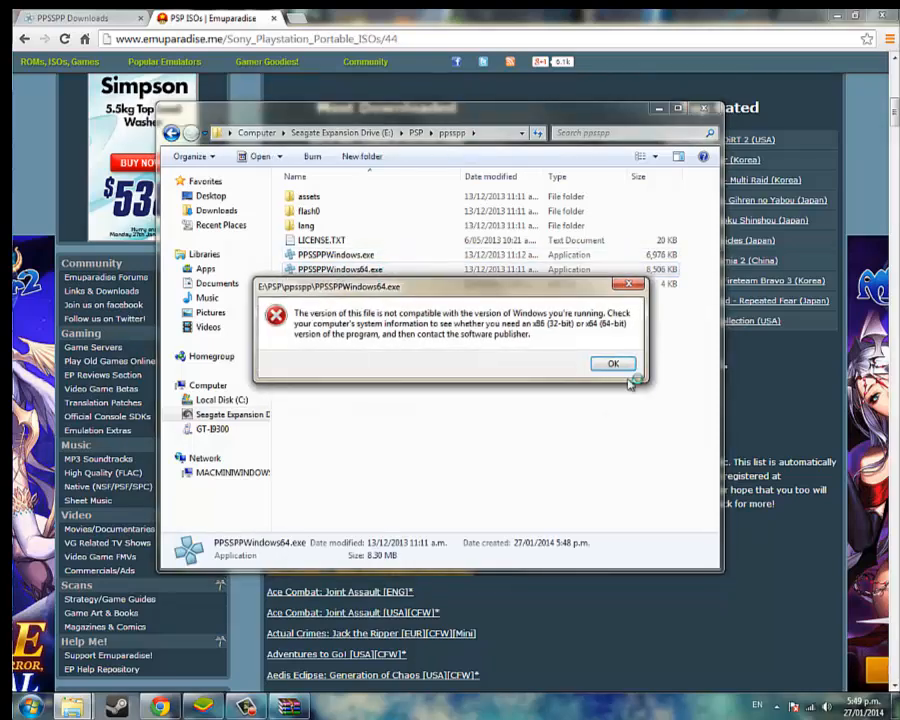
left_click(612, 364)
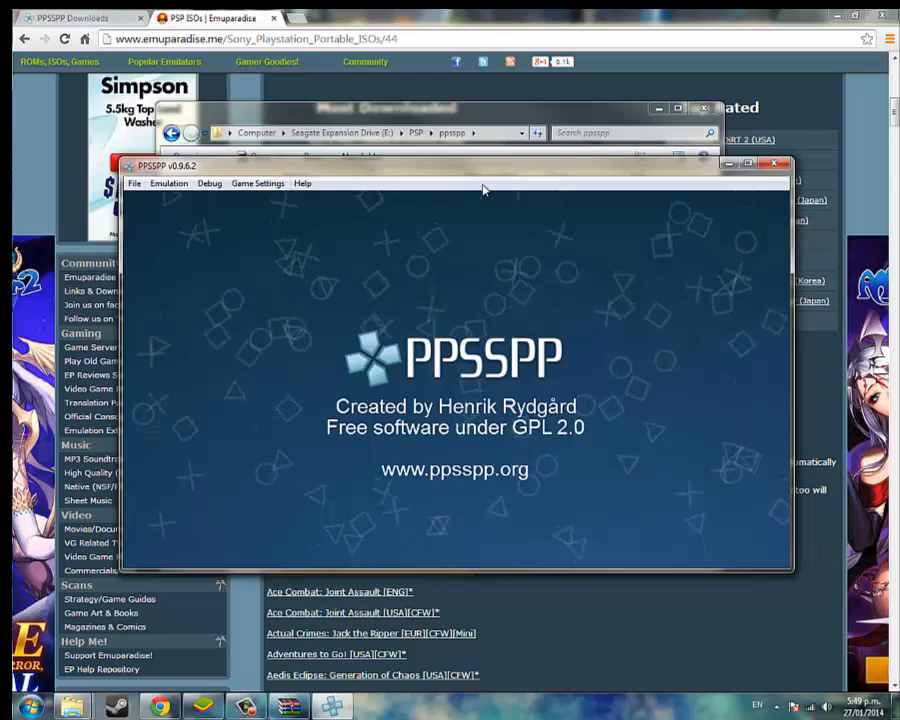
Step: Get past the PPSSPP splash screen and show the Games browser with drives C:/, D:/, E:/
left_click(168, 184)
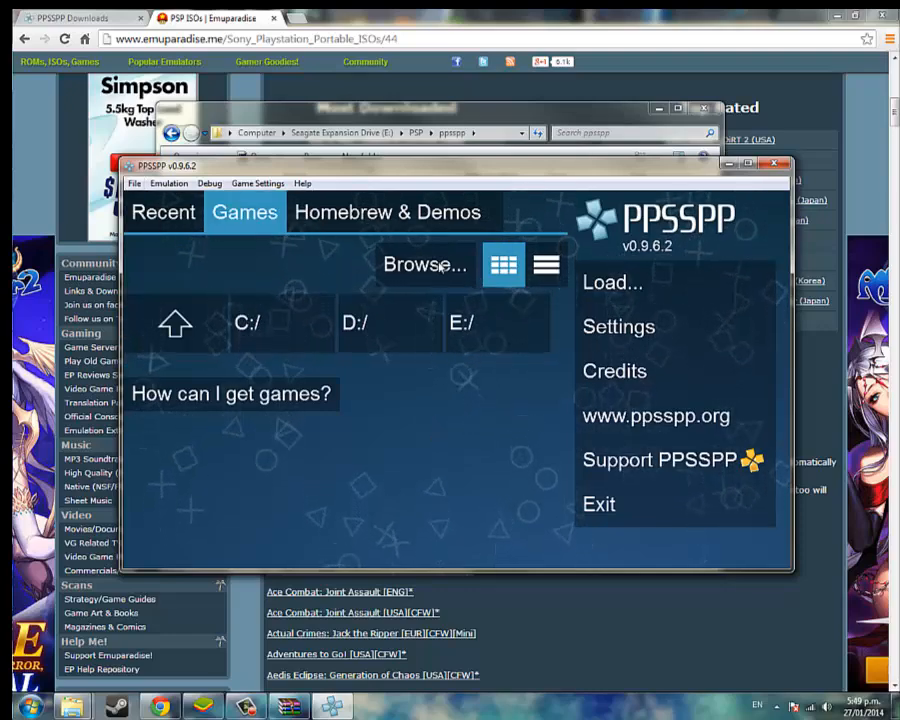
left_click(424, 264)
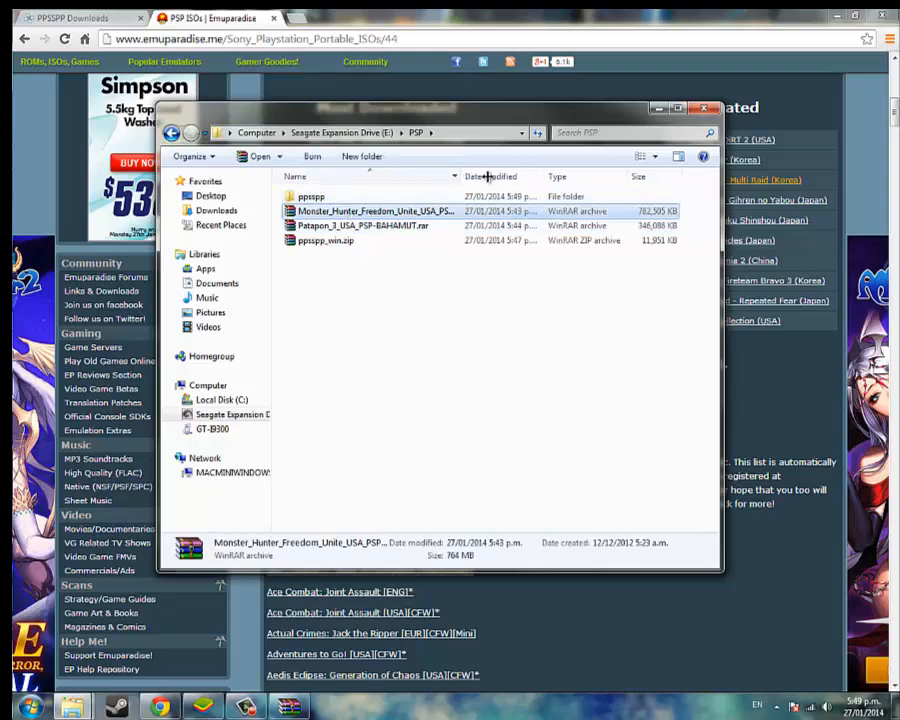
Step: Extract Patapon_3_USA_PSP-BAHAMUT.rar in place with Extract Here
left_click(364, 224)
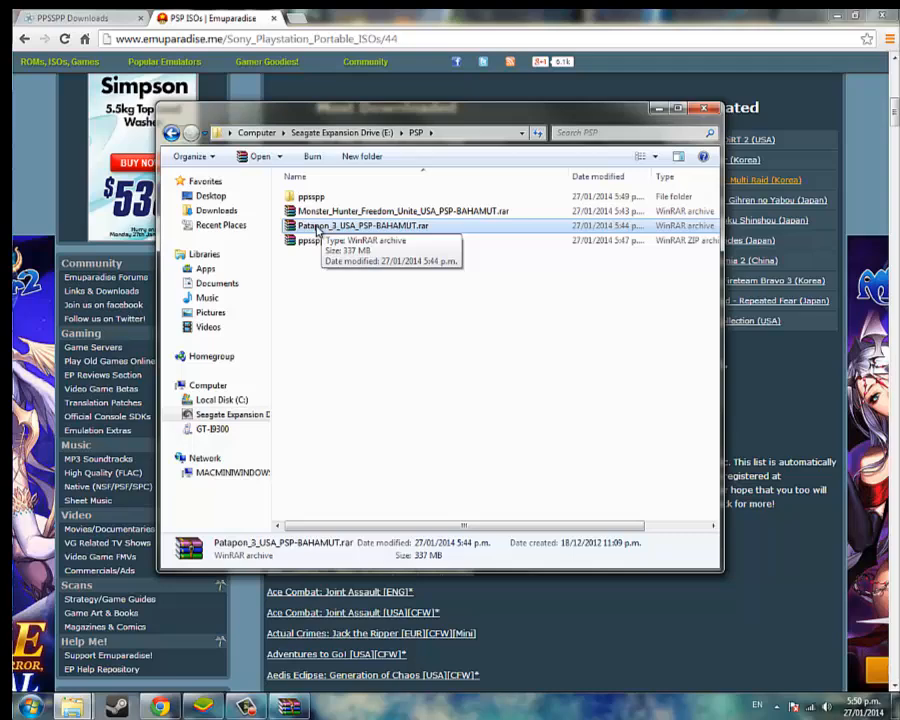
right_click(362, 224)
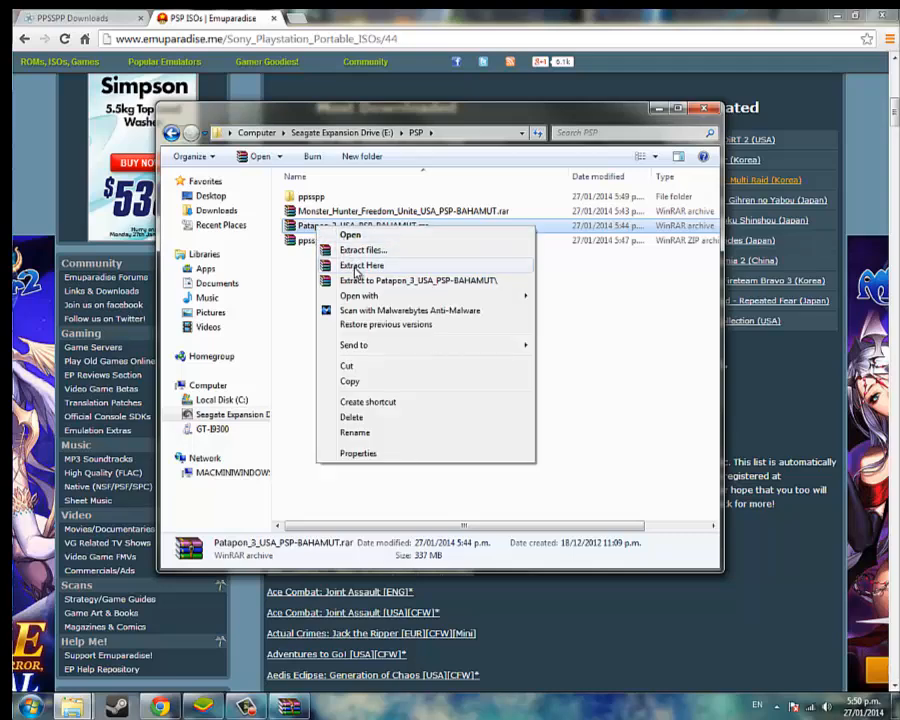
left_click(360, 264)
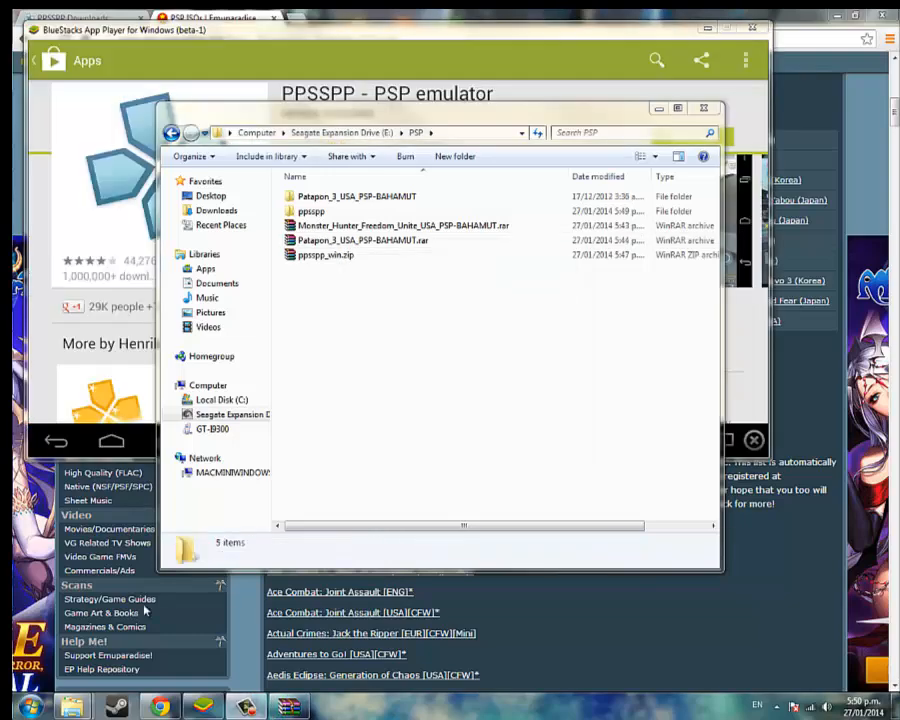
Step: Inside the Patapon_3_USA_PSP-BAHAMUT folder, extract the b-pata3u.rar multi-part set in place
left_click(356, 196)
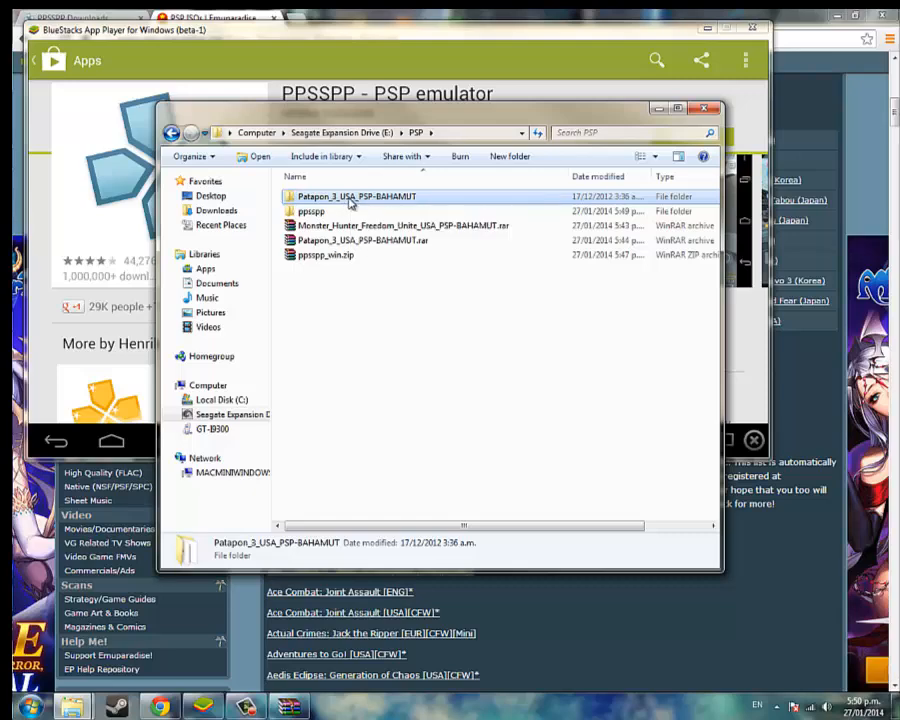
double_click(356, 196)
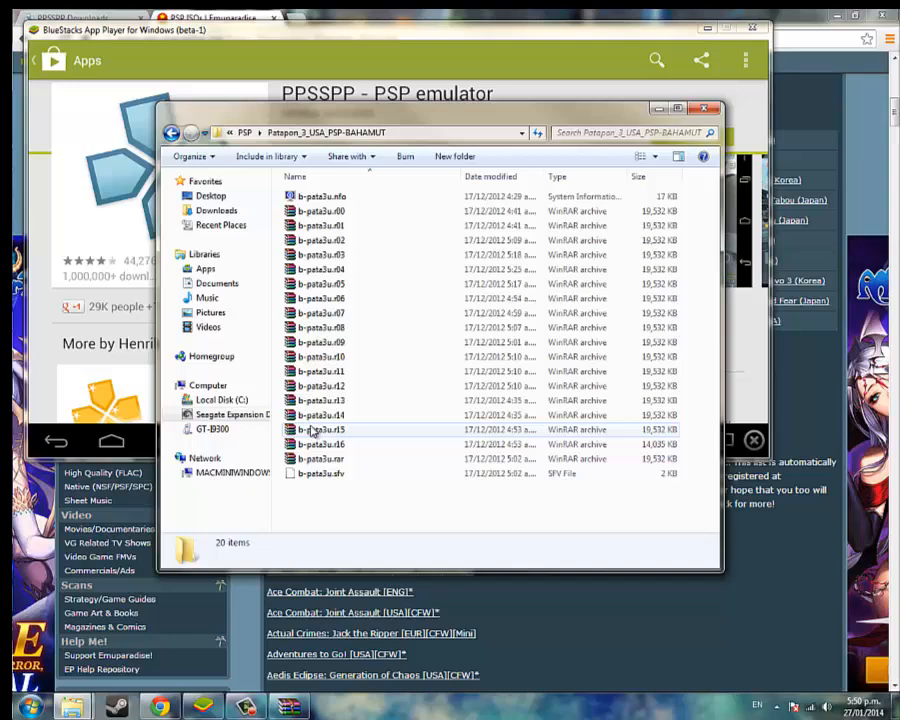
left_click(336, 458)
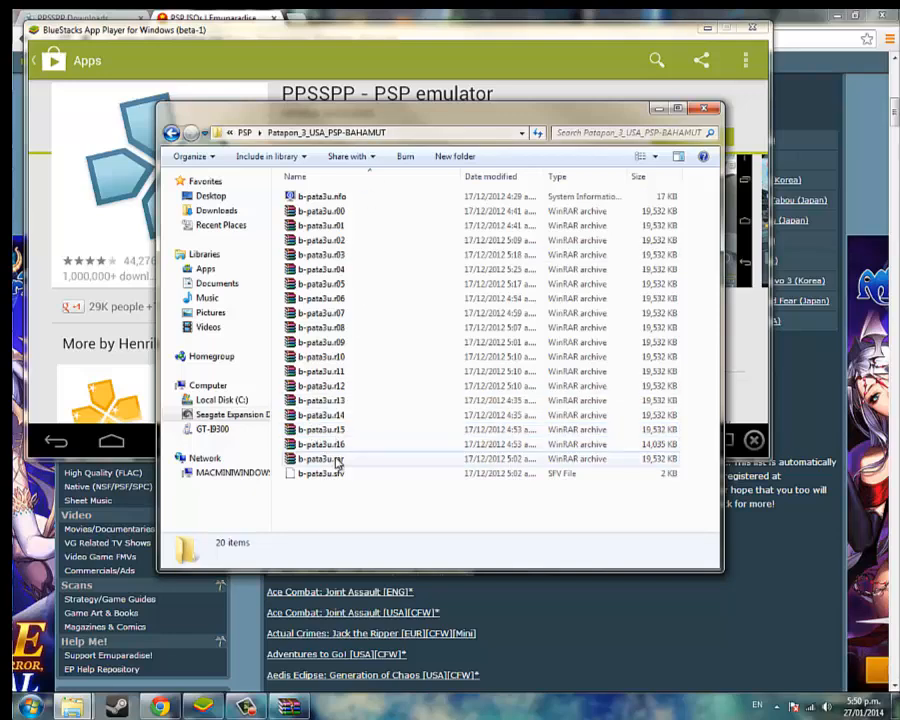
left_click(320, 458)
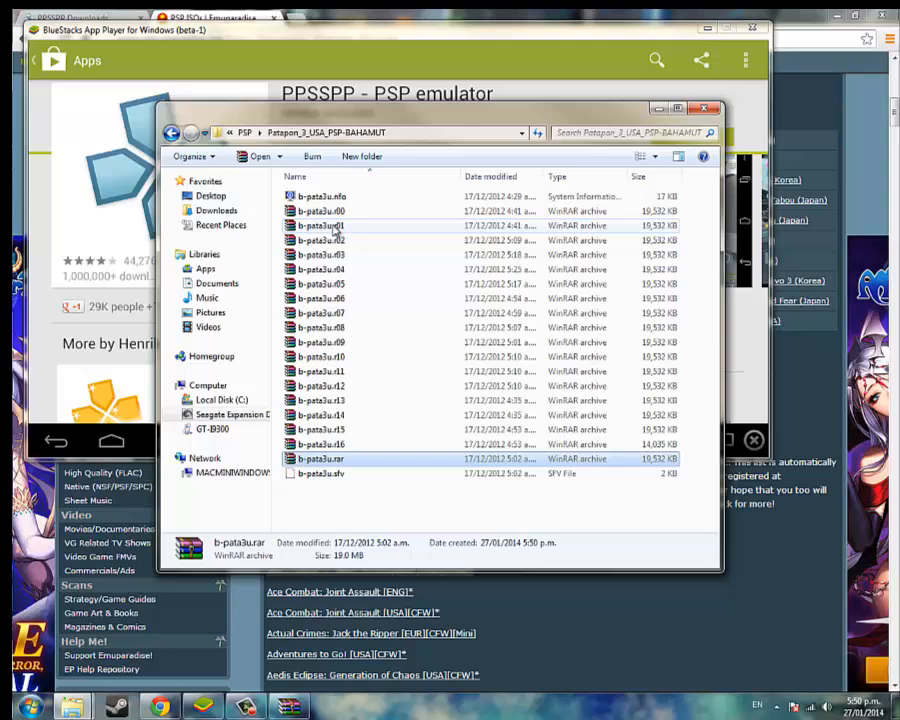
left_click(320, 458)
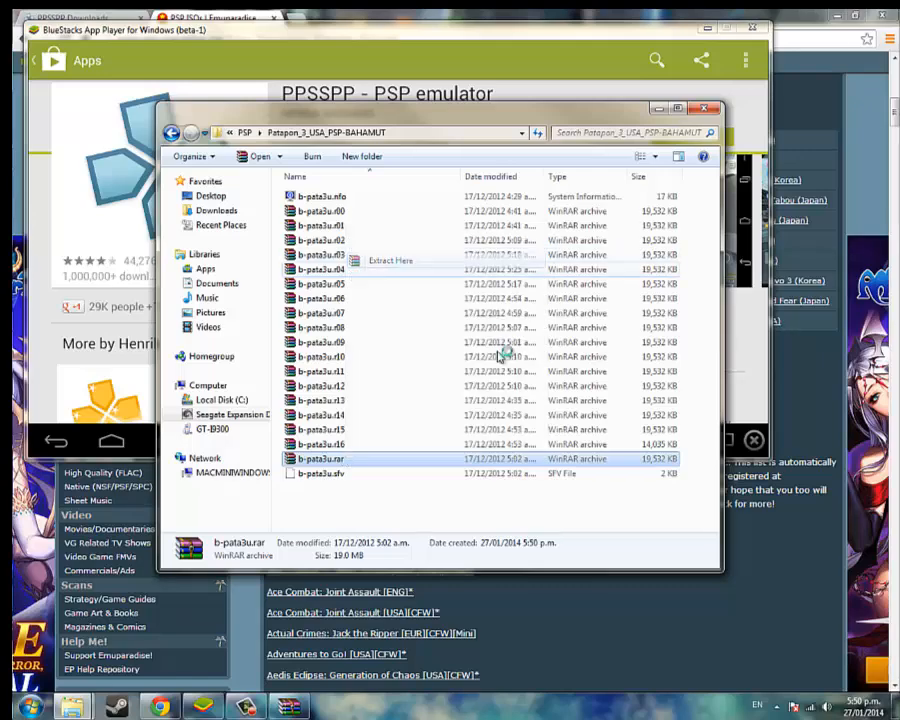
left_click(390, 260)
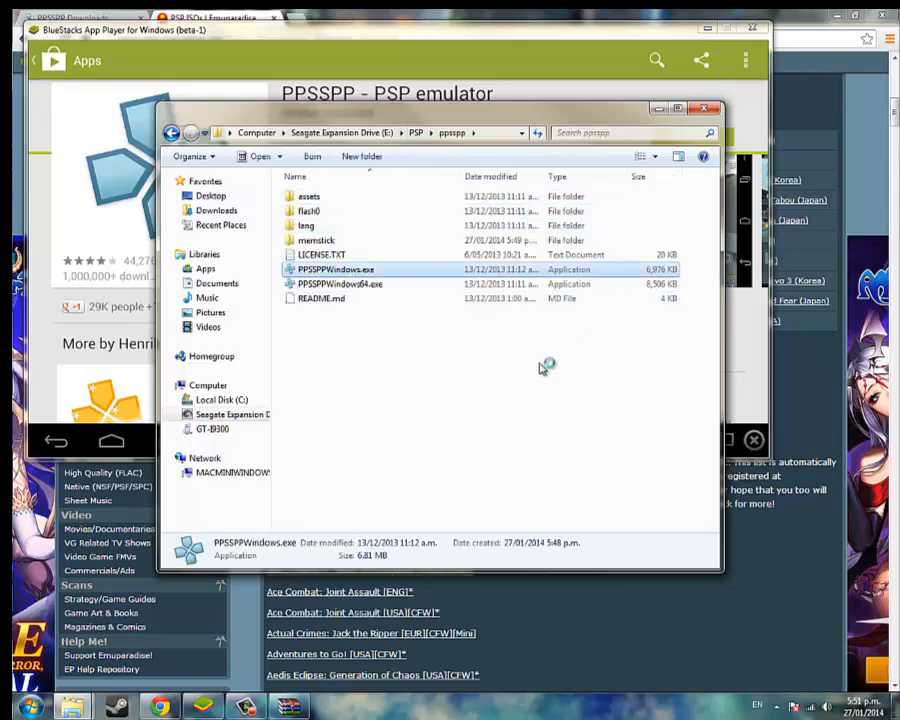
Step: Run PPSSPPWindows.exe and load b-pata3u.iso from PSP > Patapon_3_USA_PSP-BAHAMUT
double_click(336, 268)
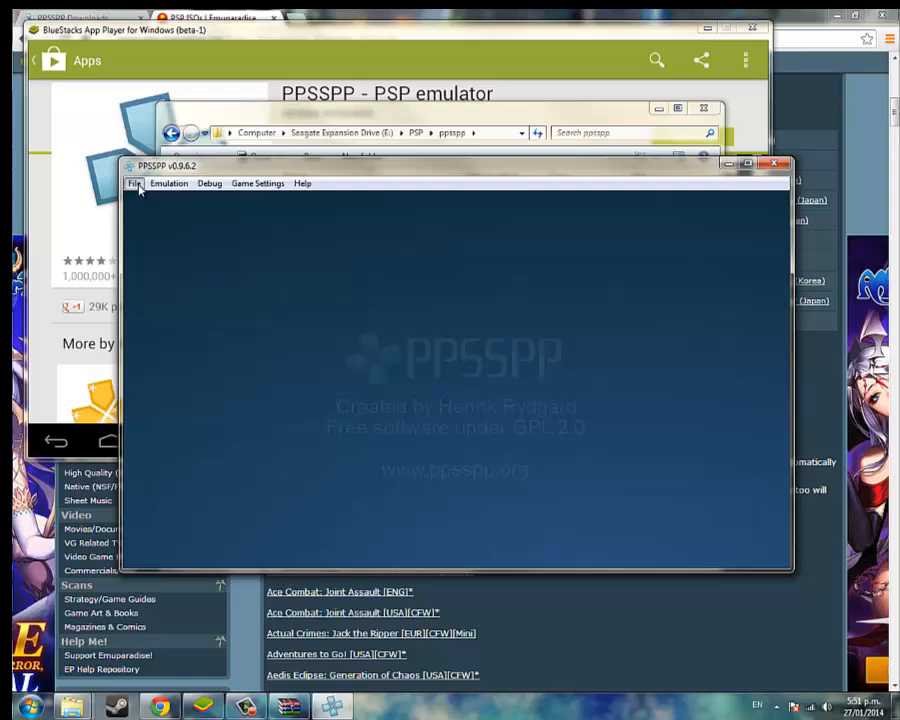
left_click(136, 184)
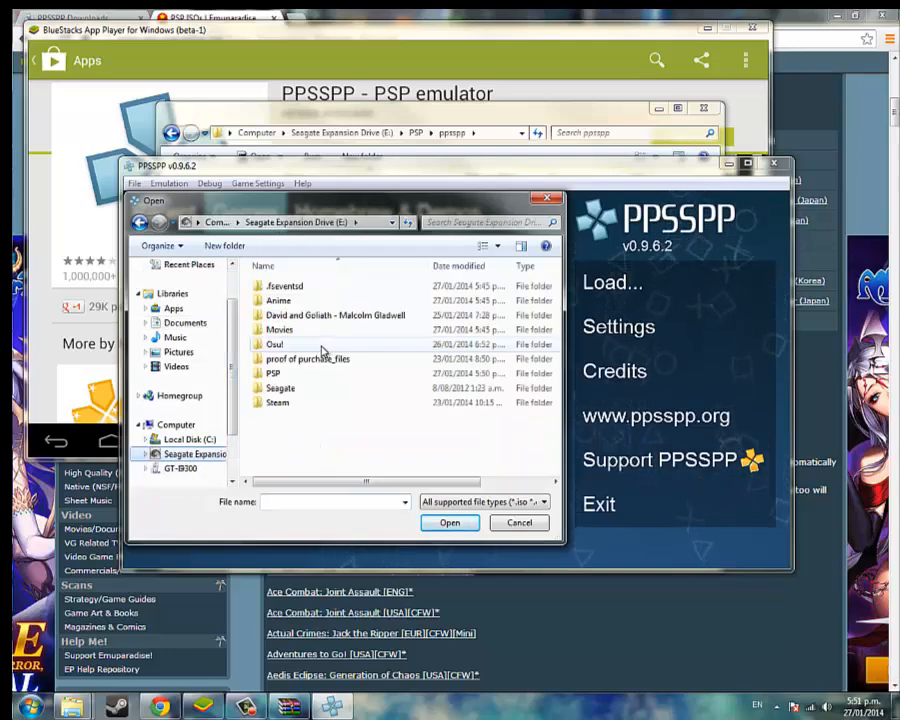
double_click(272, 374)
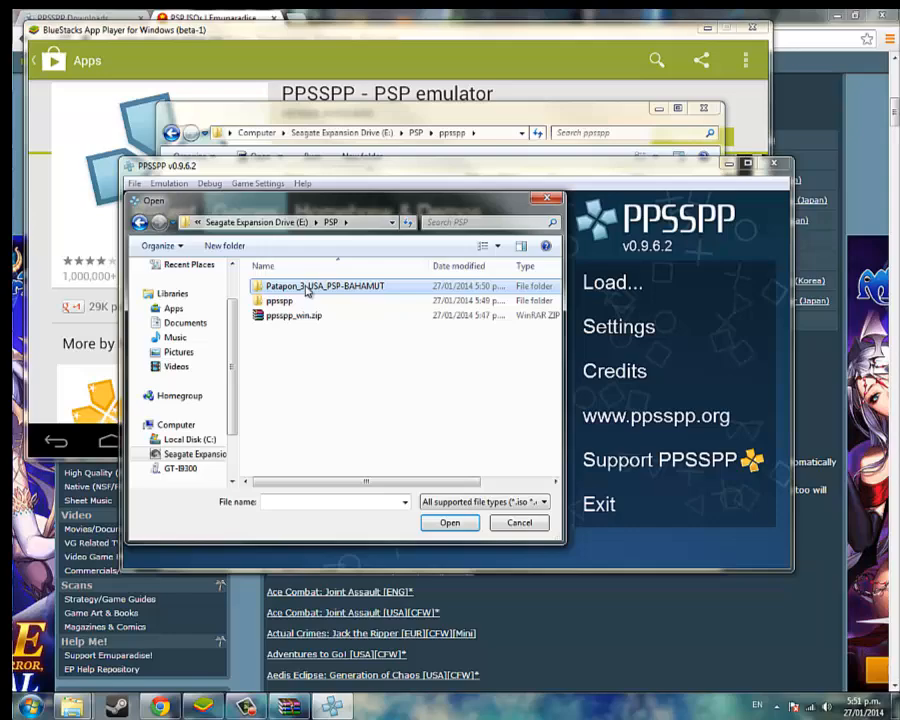
double_click(320, 286)
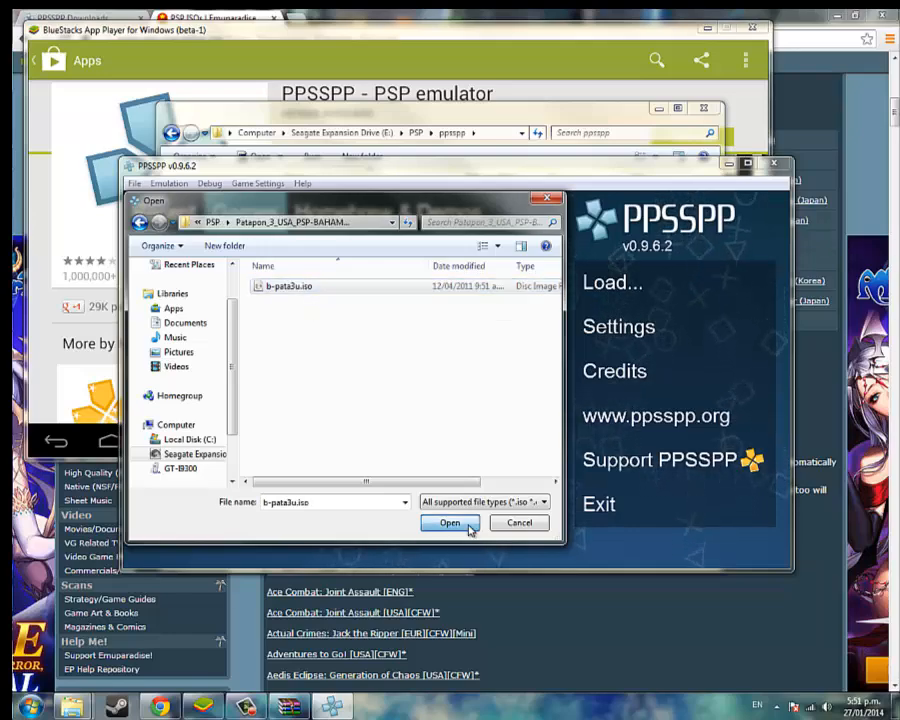
left_click(448, 524)
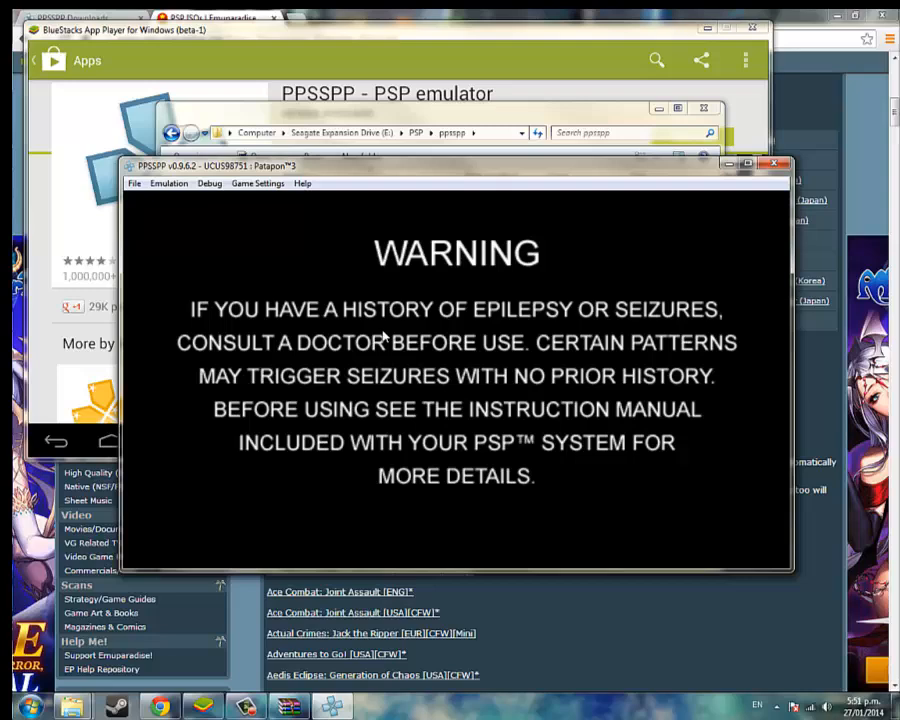
Step: Reach PPSSPP's Graphics settings page via Game Settings > More Settings
left_click(258, 184)
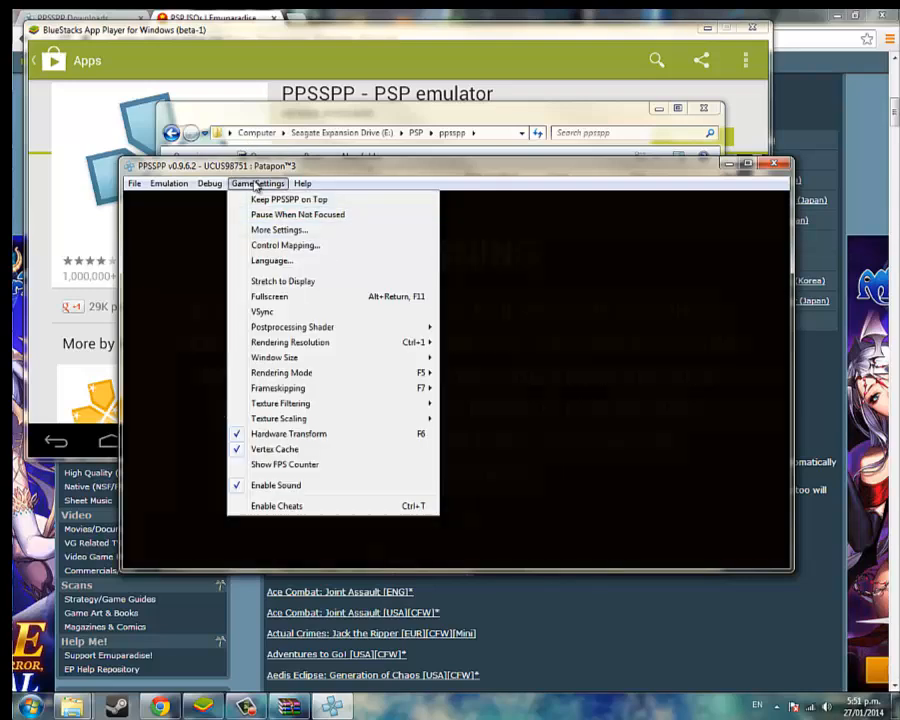
left_click(272, 260)
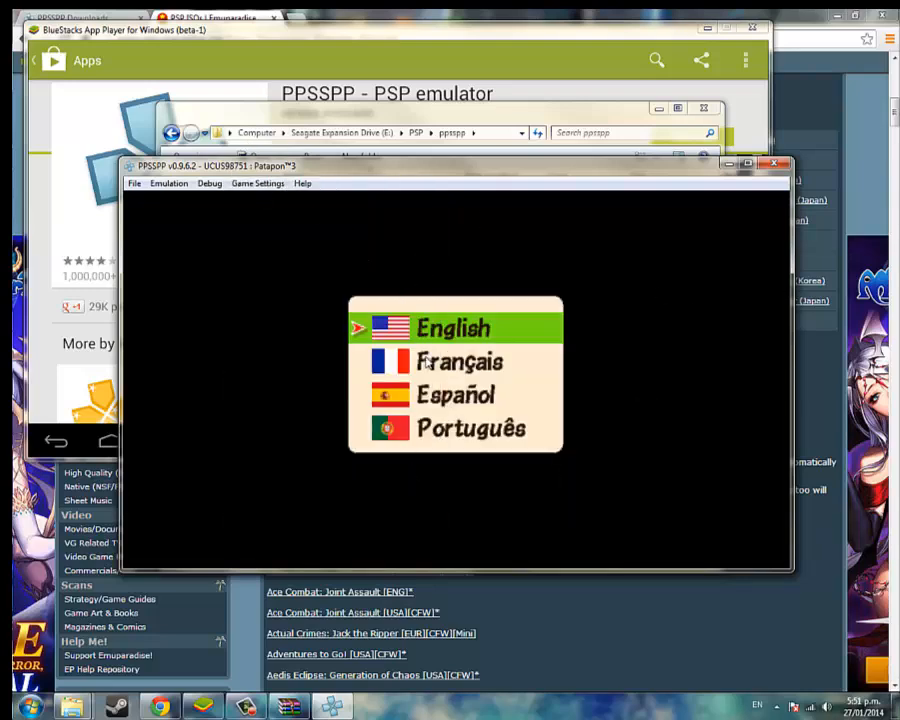
left_click(256, 184)
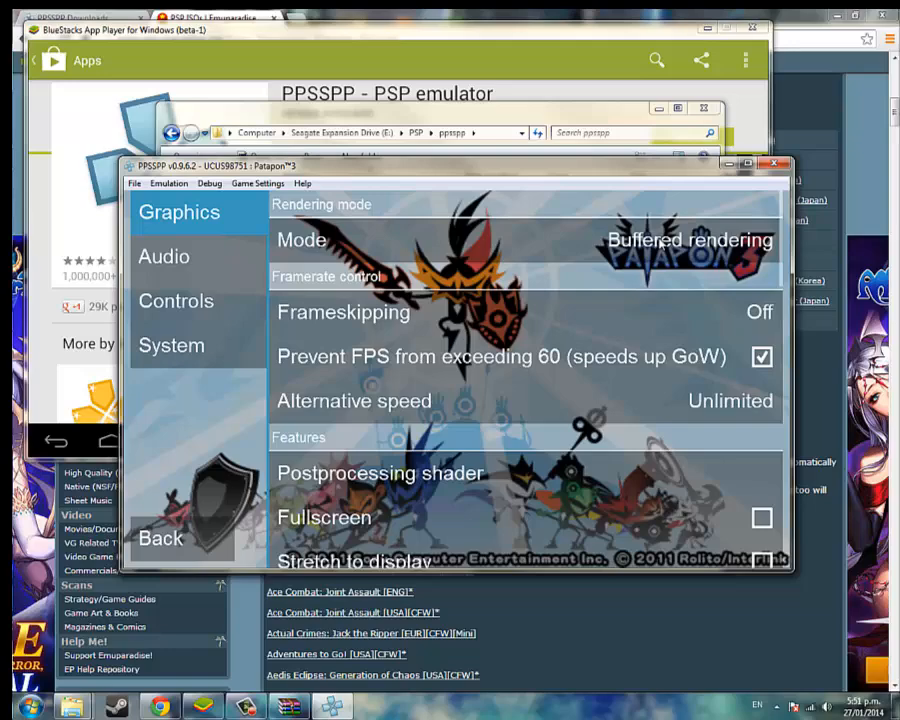
Step: Set rendering mode to Non-buffered rendering and frameskipping to Auto
left_click(520, 240)
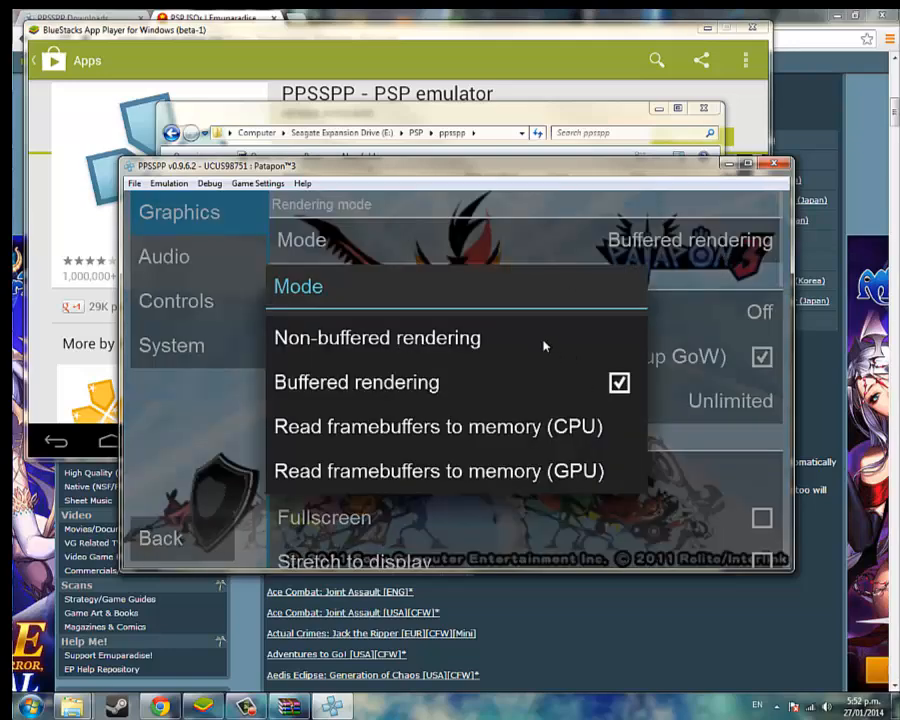
left_click(376, 336)
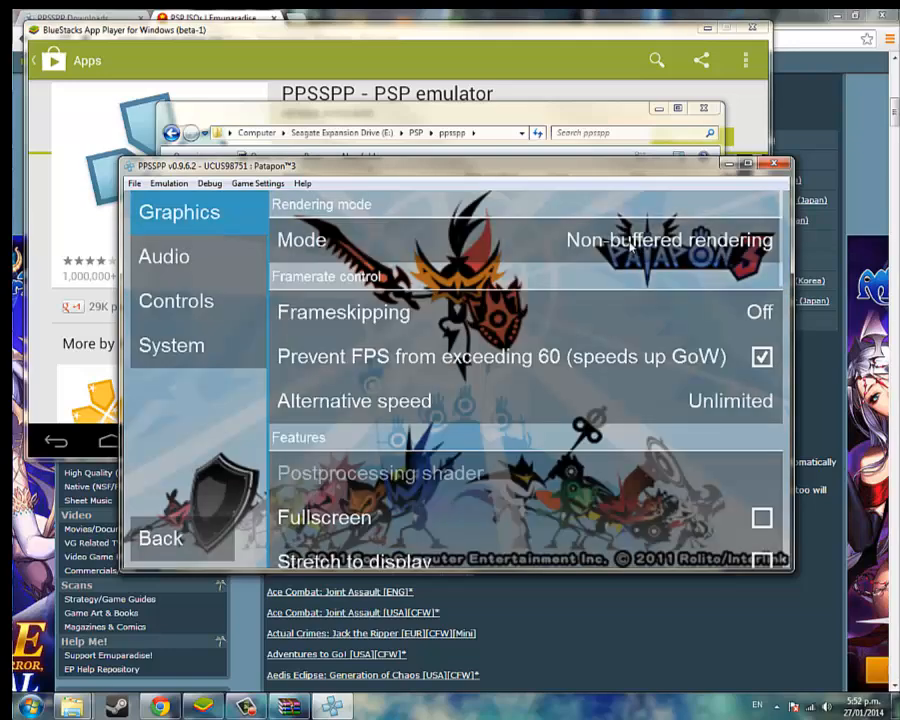
mouse_move(564, 304)
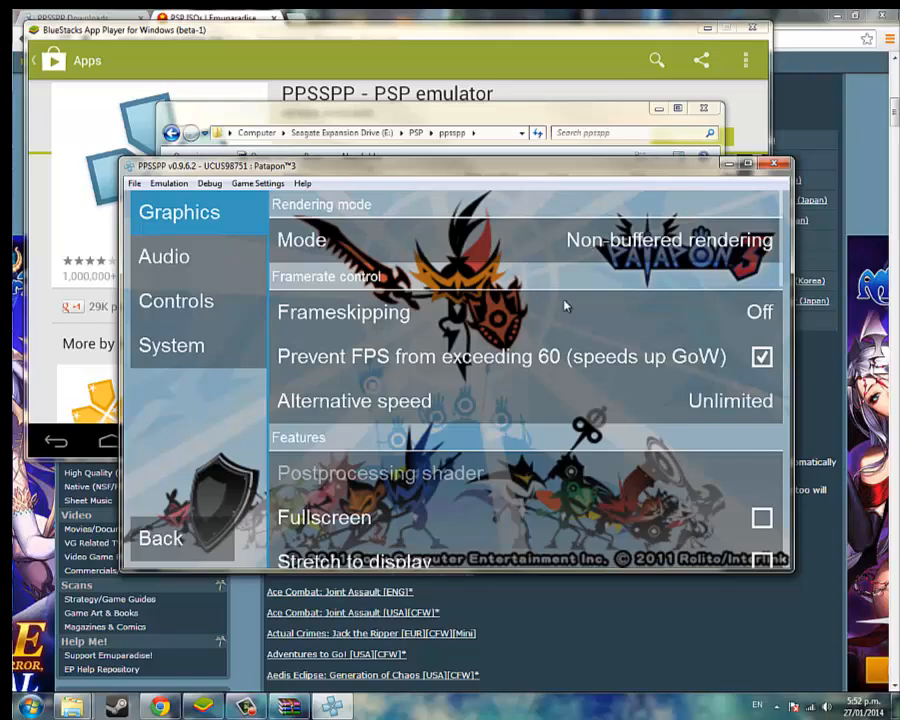
left_click(344, 312)
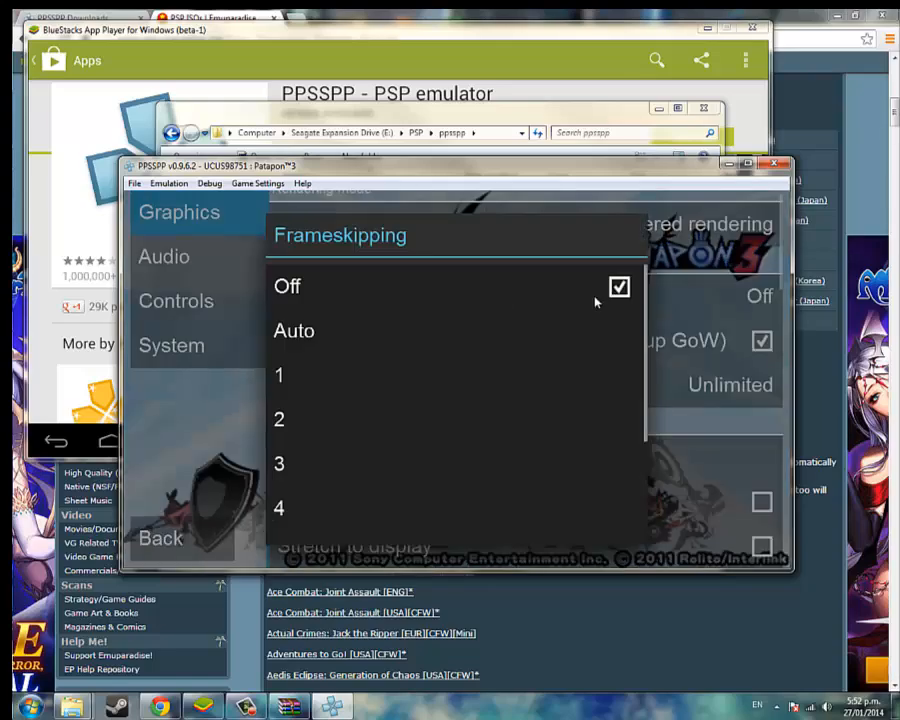
left_click(294, 330)
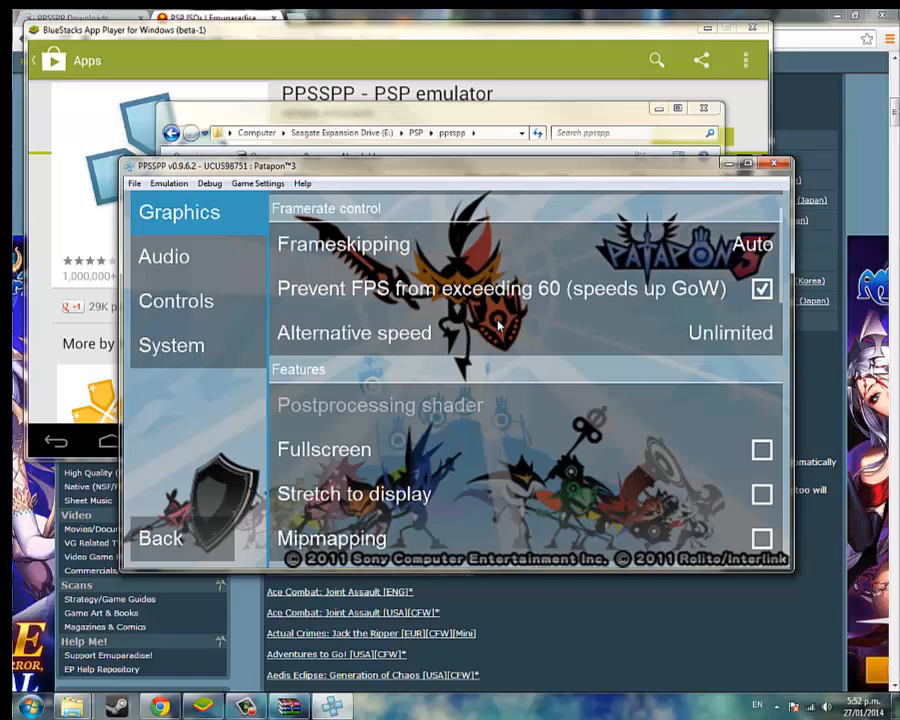
Step: Review the remaining graphics options including 2x upscale and return to the game
scroll("down", 3)
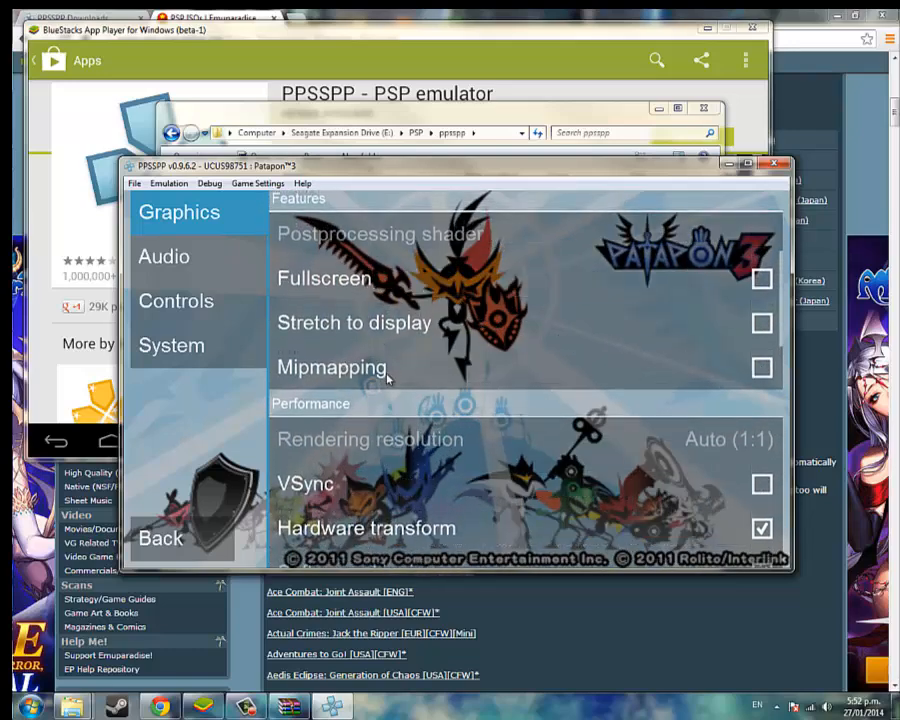
scroll("down", 3)
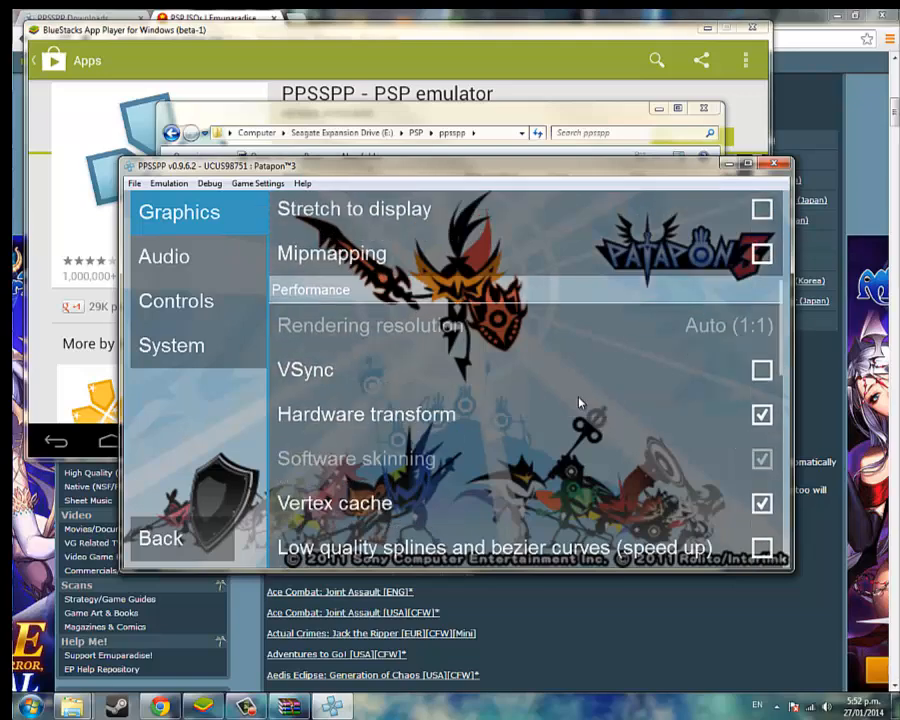
scroll("down", 3)
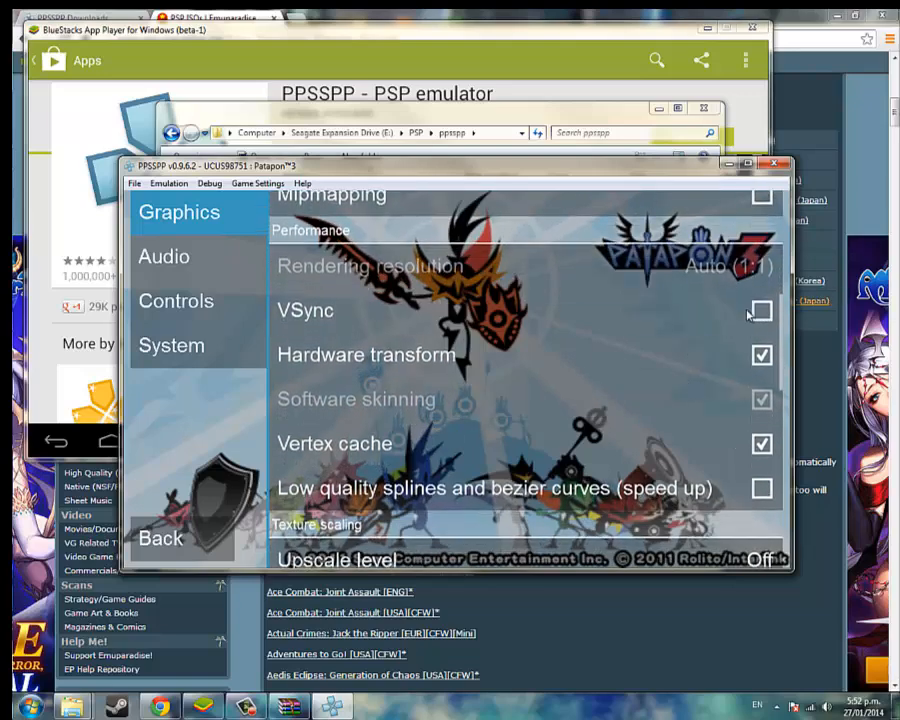
mouse_move(728, 328)
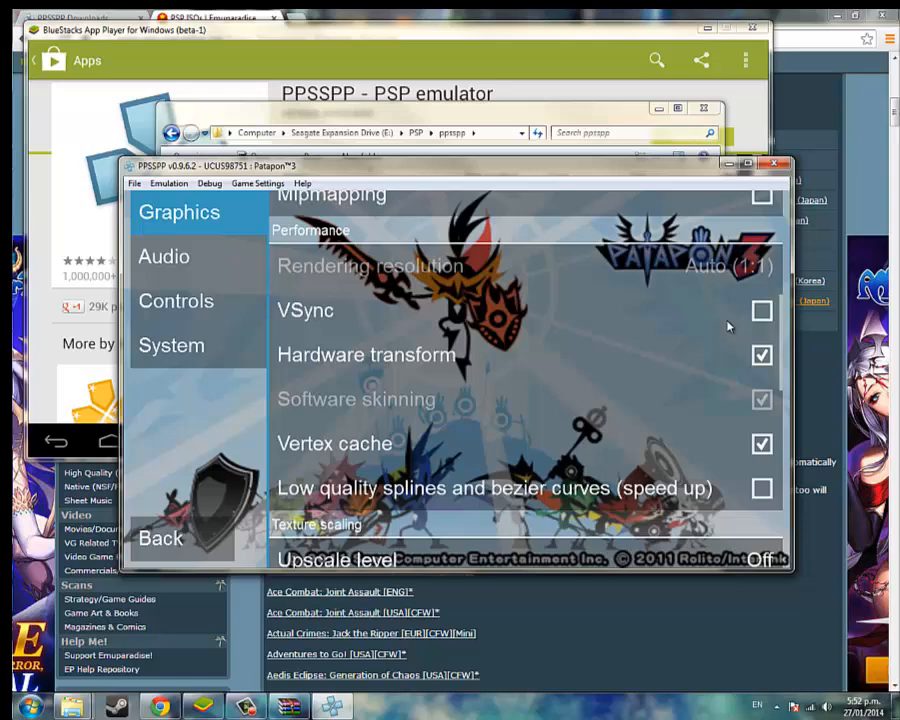
scroll("down", 3)
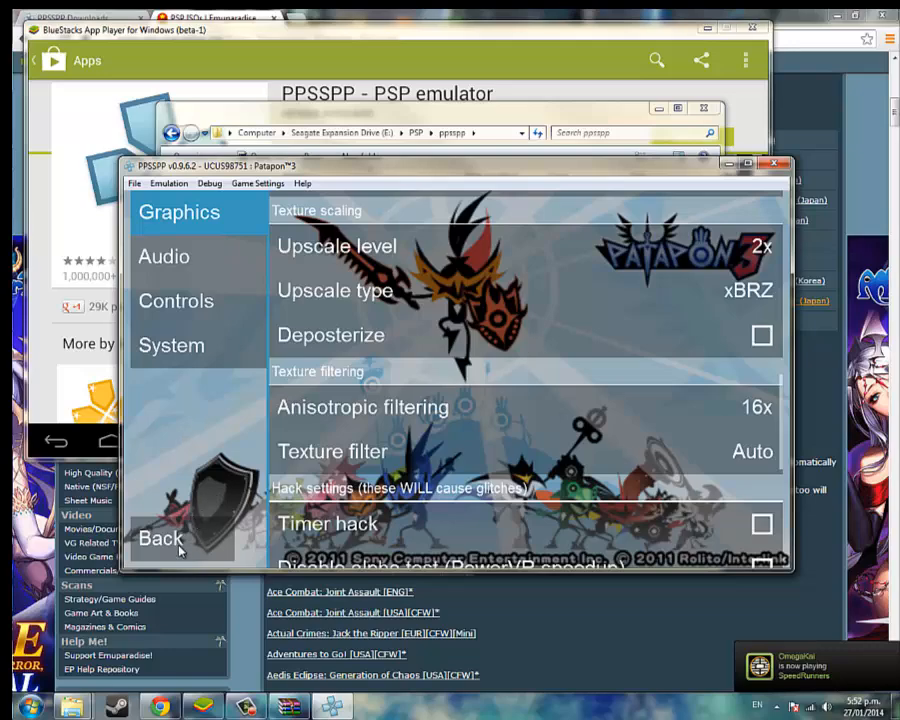
left_click(160, 538)
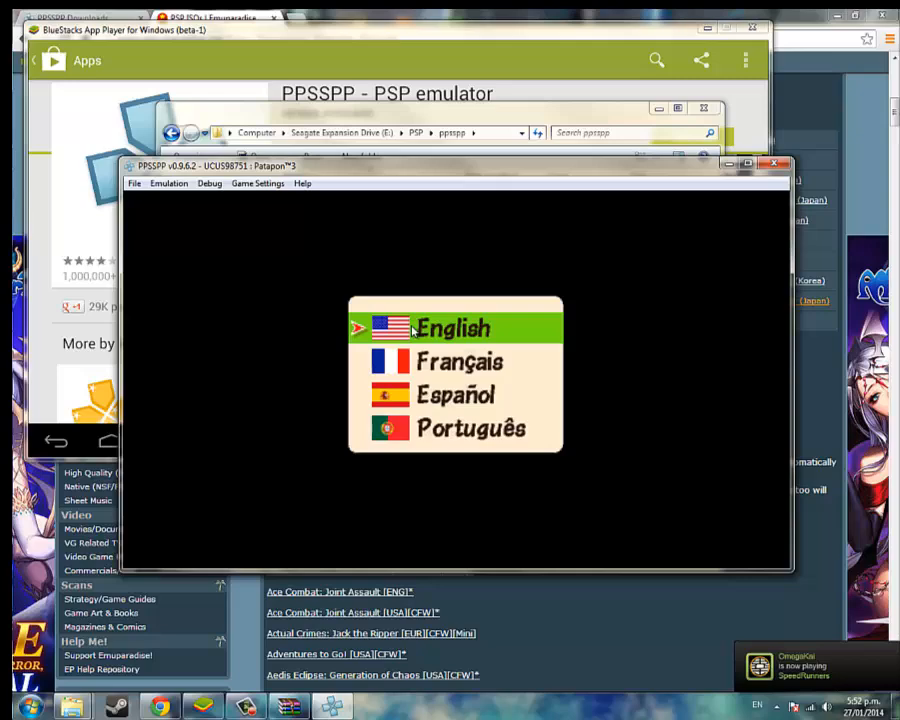
Step: Choose English, continue past the saving notice, and answer Yes to install game data
left_click(452, 328)
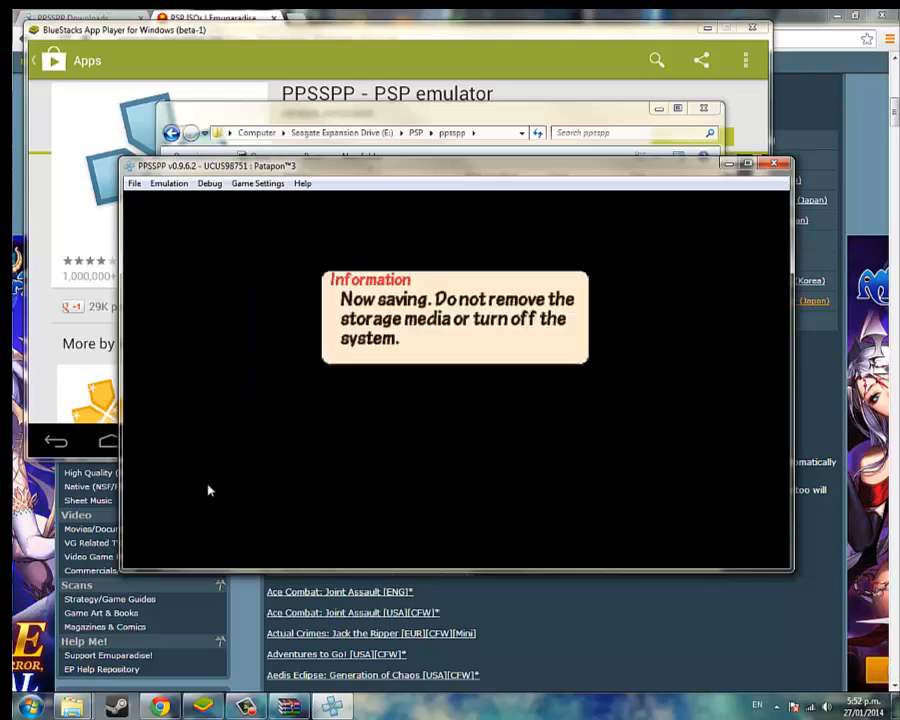
left_click(256, 184)
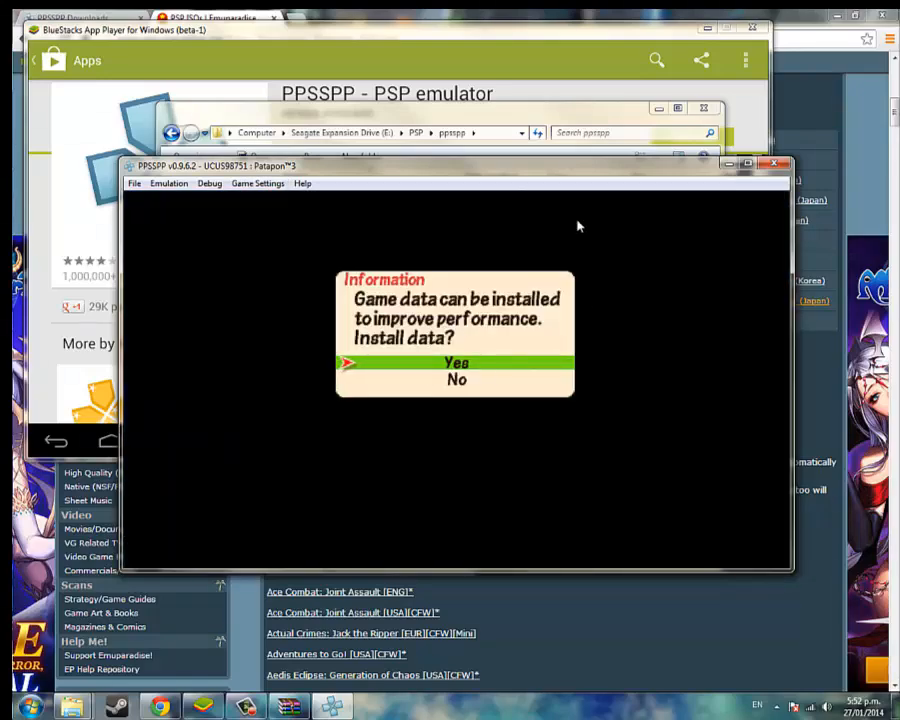
left_click(456, 362)
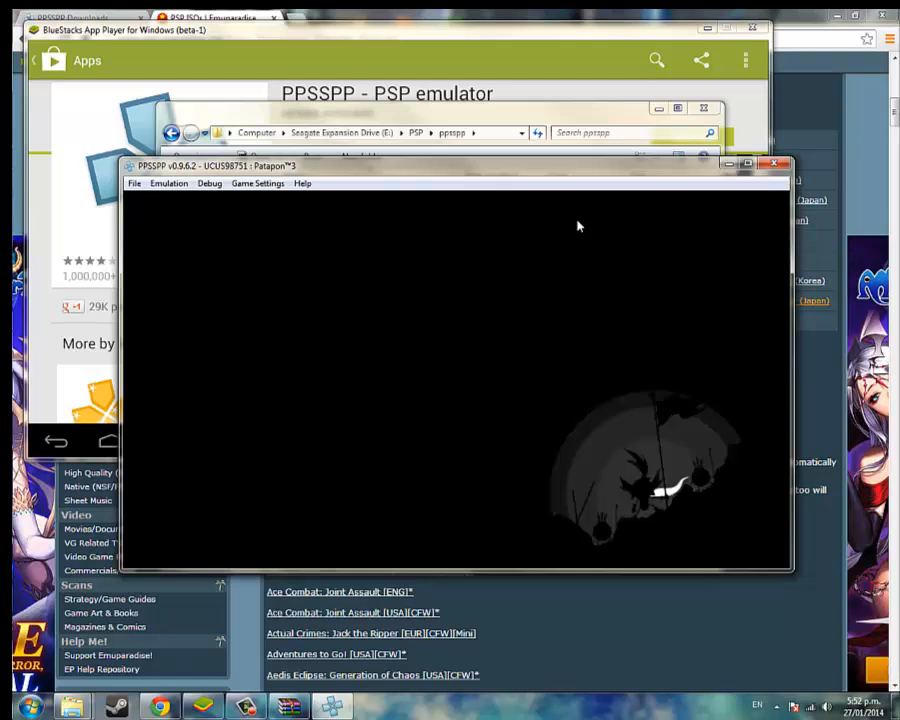